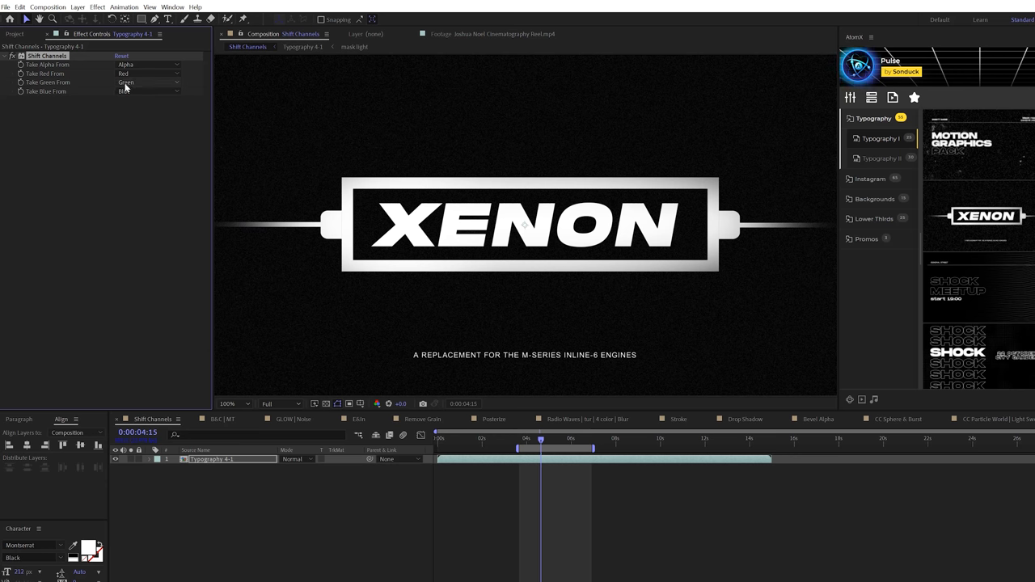
# Step: Set Take Blue From to Full Off so XENON turns red, then recolor the duplicated Typography layer
pyautogui.click(148, 81)
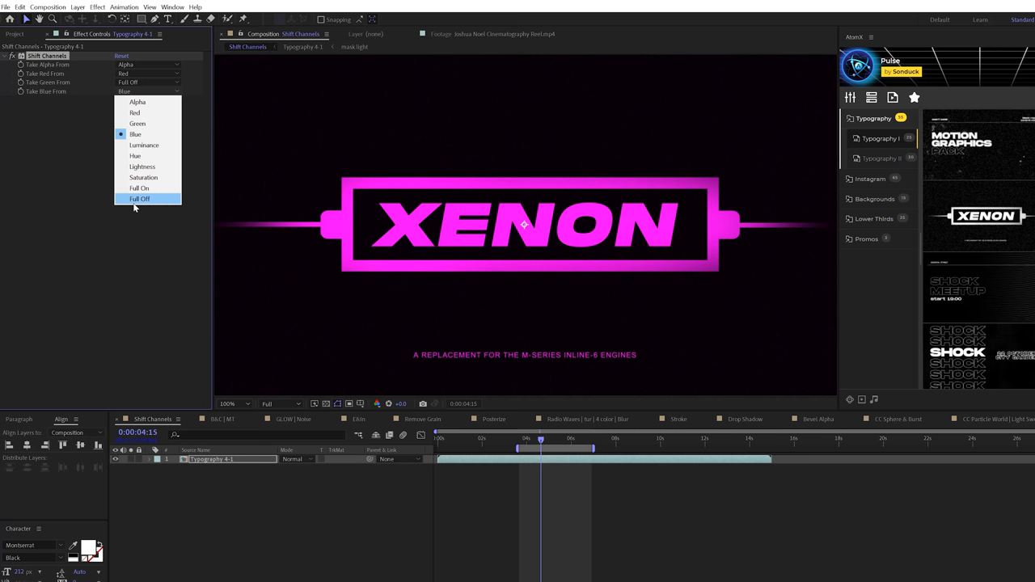
pyautogui.click(139, 199)
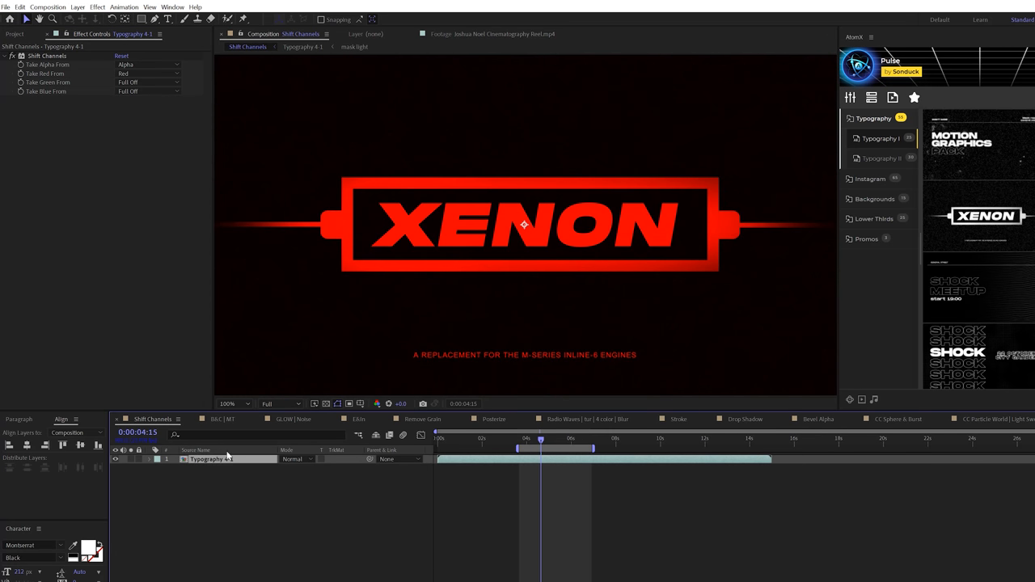
pyautogui.click(149, 74)
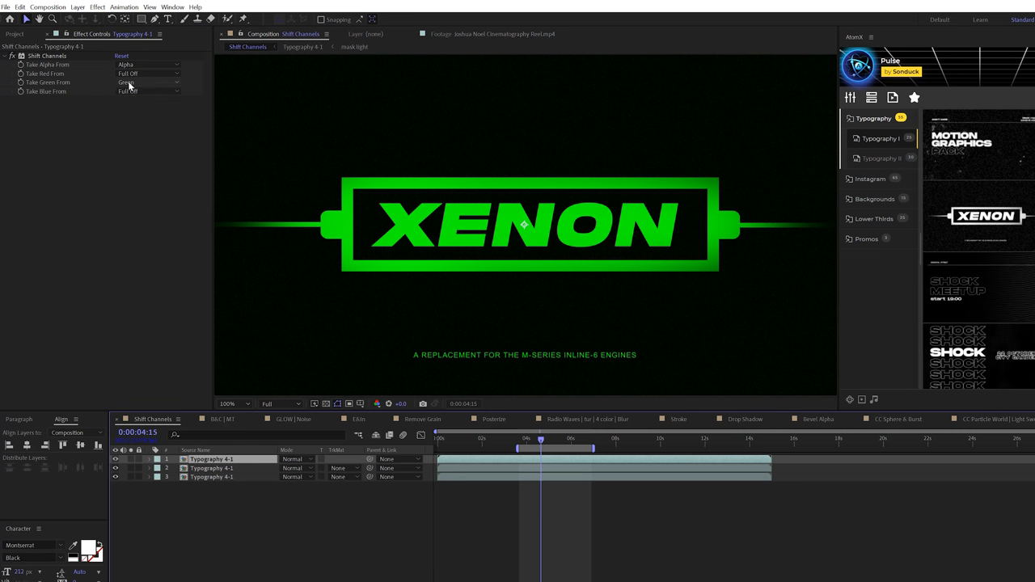
pyautogui.click(128, 90)
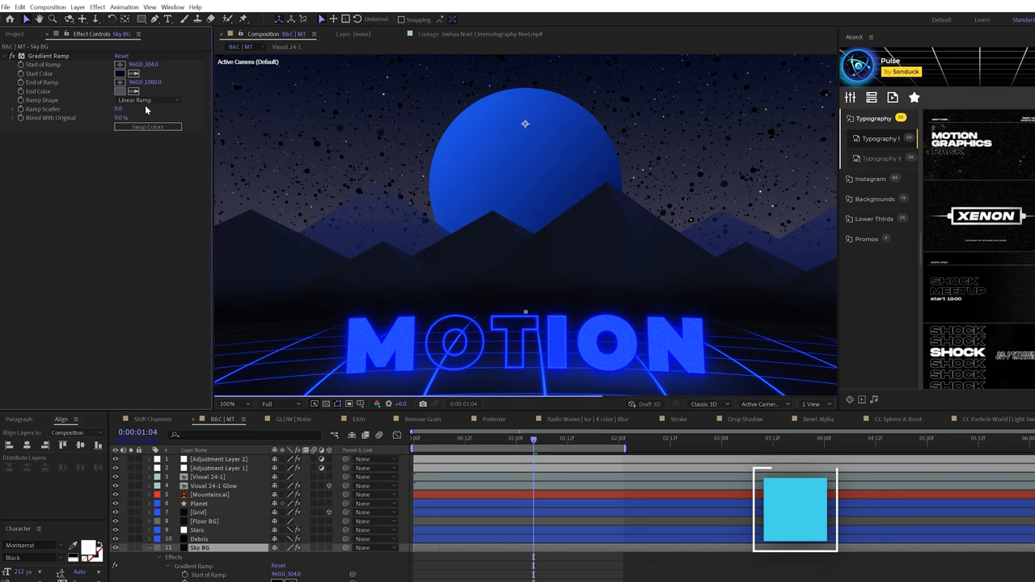
# Step: Add Brightness & Contrast to Sky BG and drive Brightness with a wiggle() expression
pyautogui.click(97, 6)
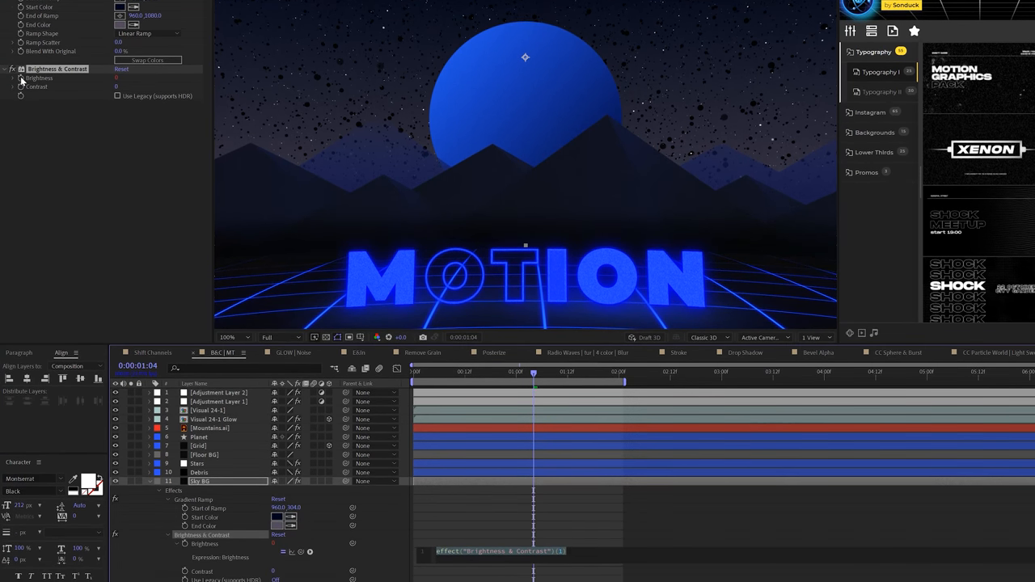
pyautogui.write('wiggle()')
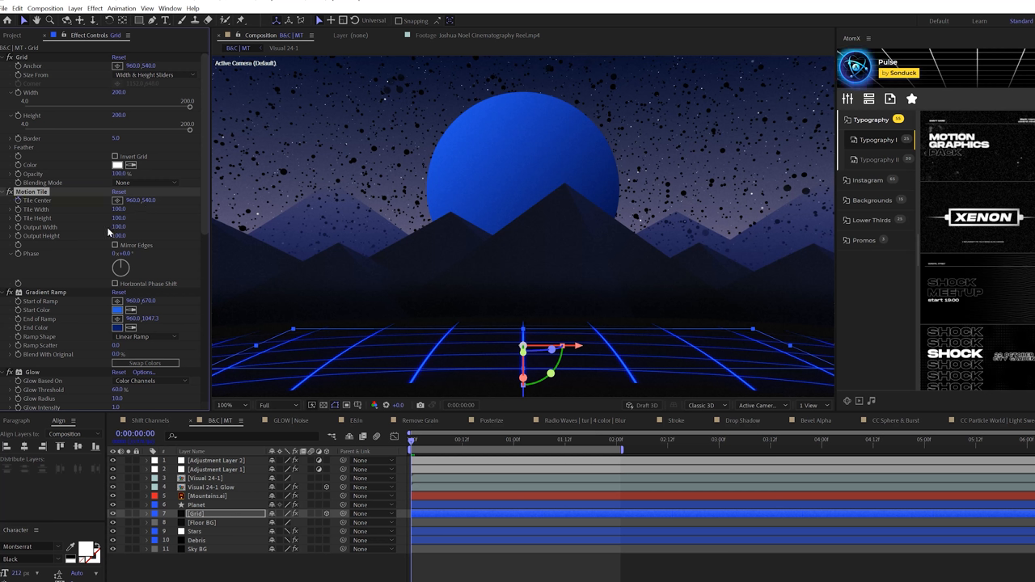
# Step: Set the Grid layer's Motion Tile value to 300 and confirm it
pyautogui.write('300')
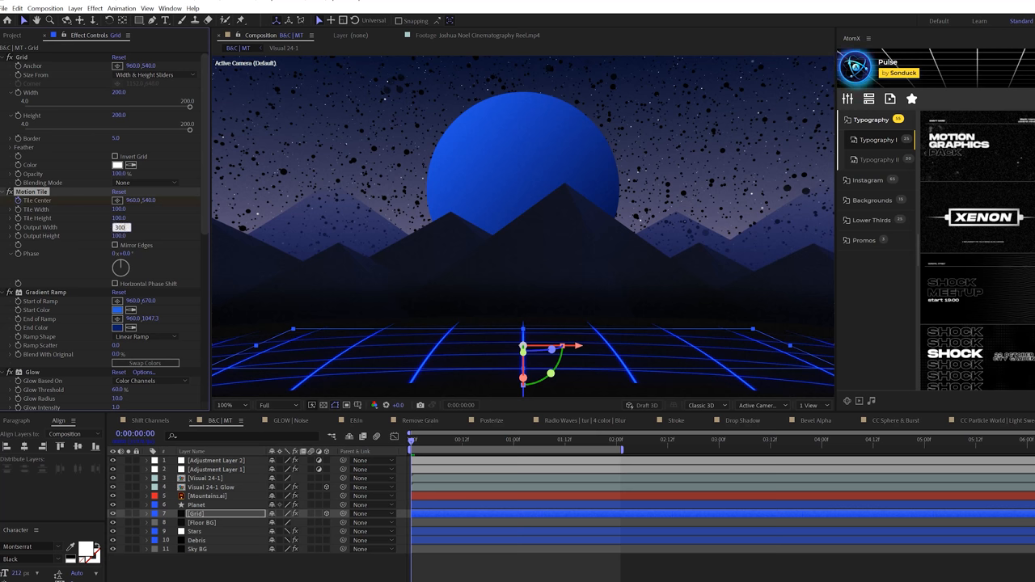
pyautogui.click(667, 439)
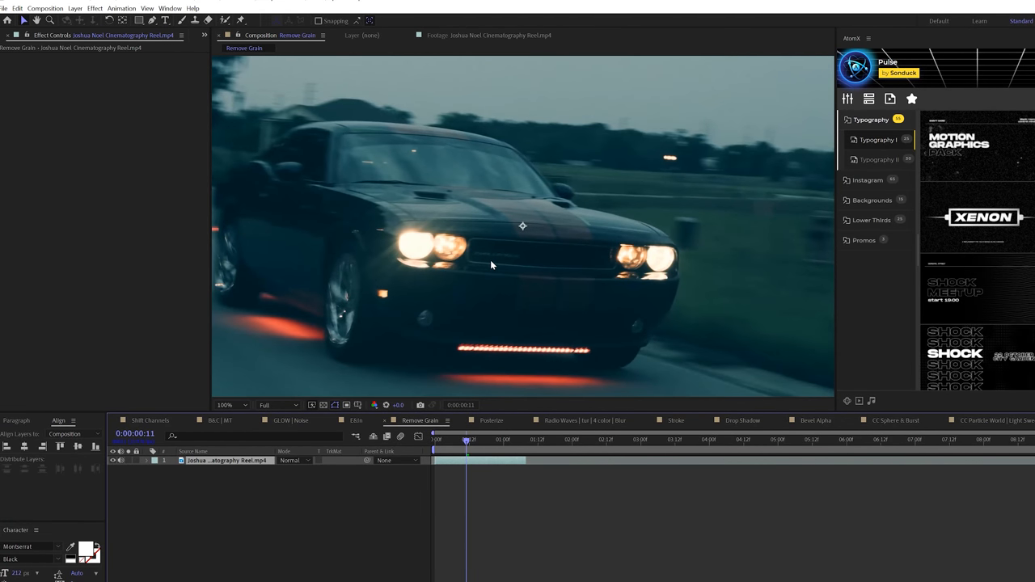
# Step: Apply Remove Grain to the zoomed car footage and switch Viewing Mode to Final Output
pyautogui.click(225, 404)
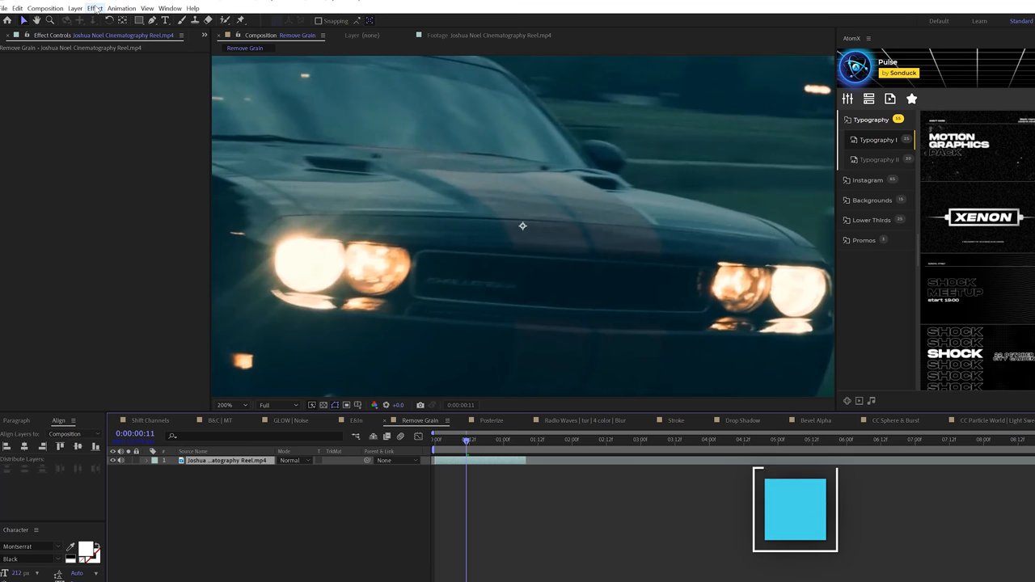
pyautogui.click(94, 8)
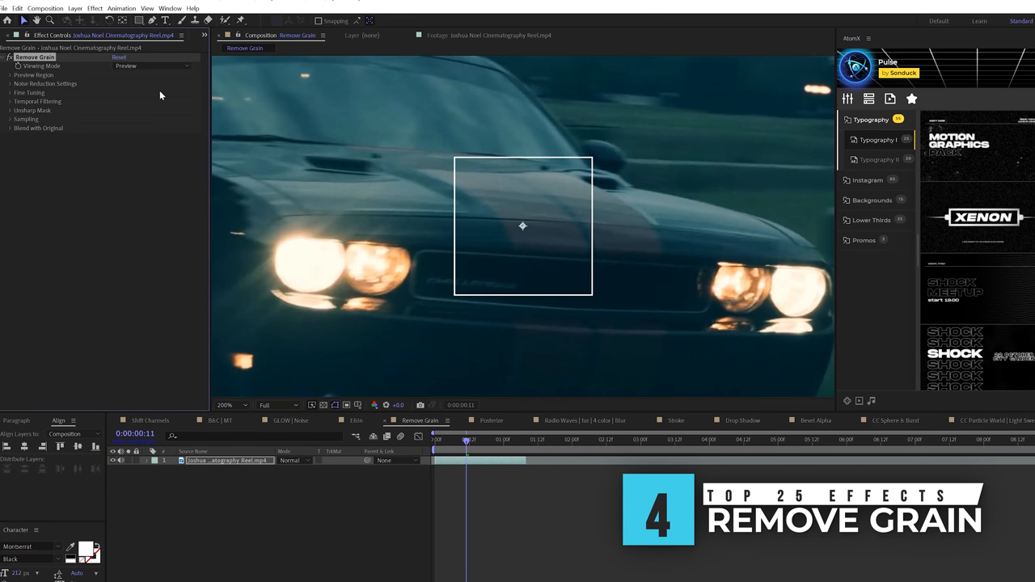
pyautogui.click(153, 67)
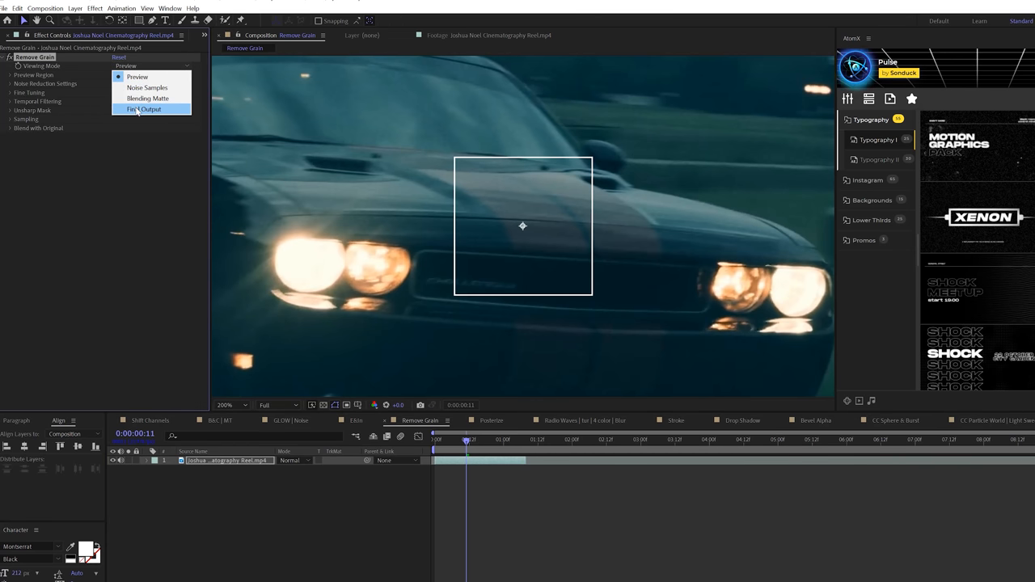
pyautogui.click(146, 109)
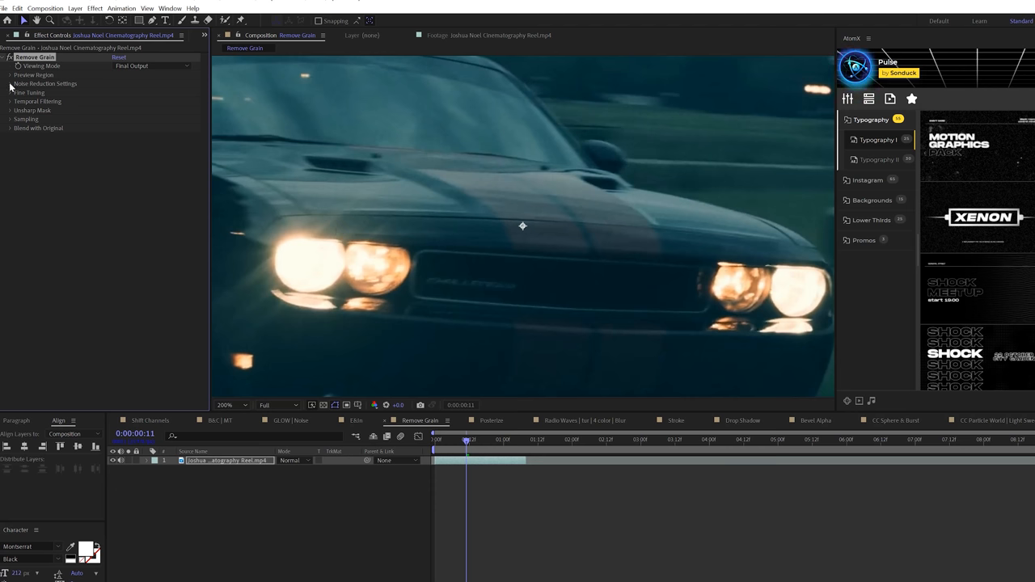
pyautogui.click(10, 84)
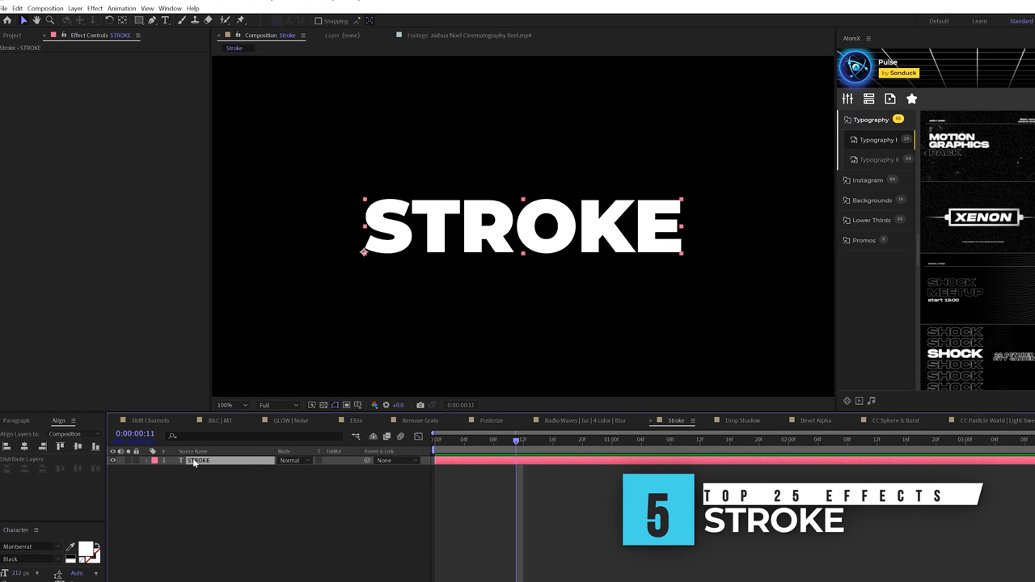
# Step: Create masks from the STROKE text layer's letter outlines
pyautogui.rightClick(197, 459)
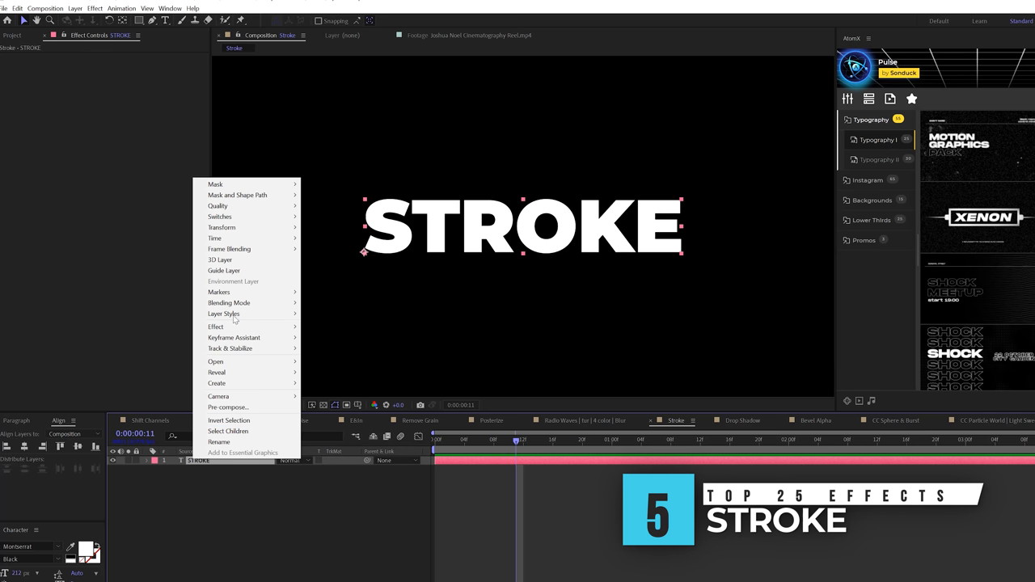
pyautogui.click(216, 382)
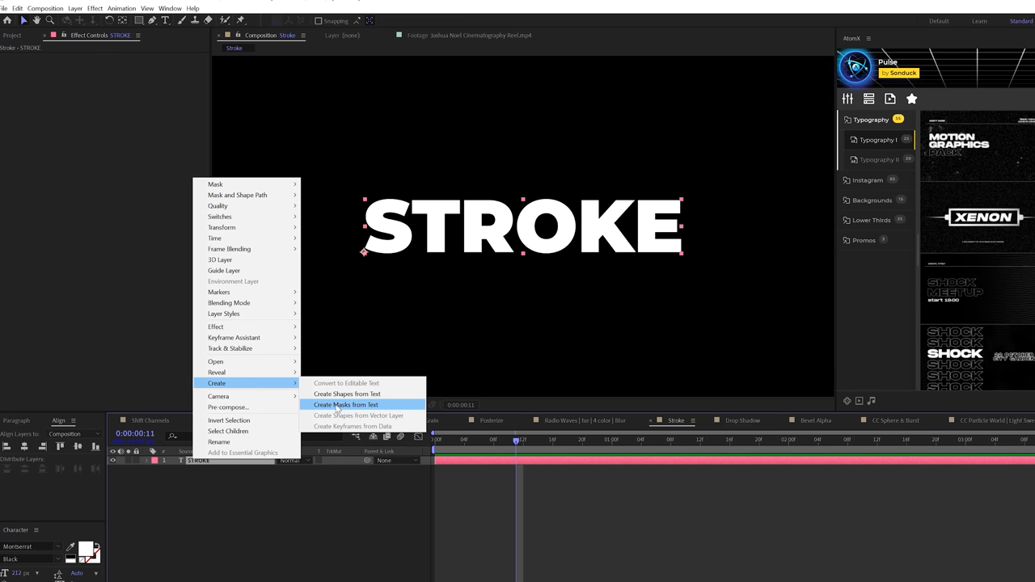
pyautogui.click(346, 405)
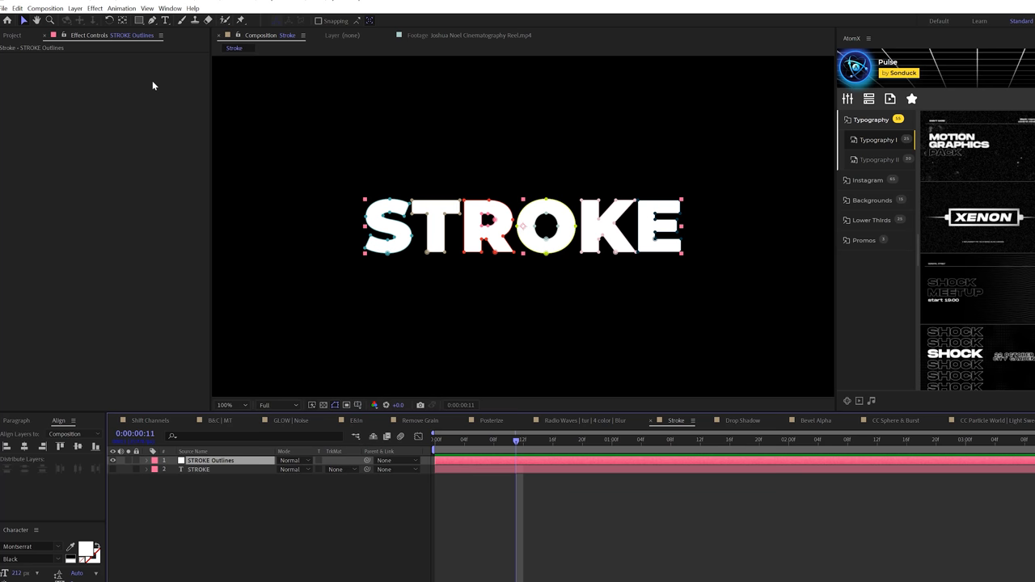
# Step: Apply Generate > Stroke to the outlines layer and adjust how it paints onto the letters
pyautogui.click(94, 8)
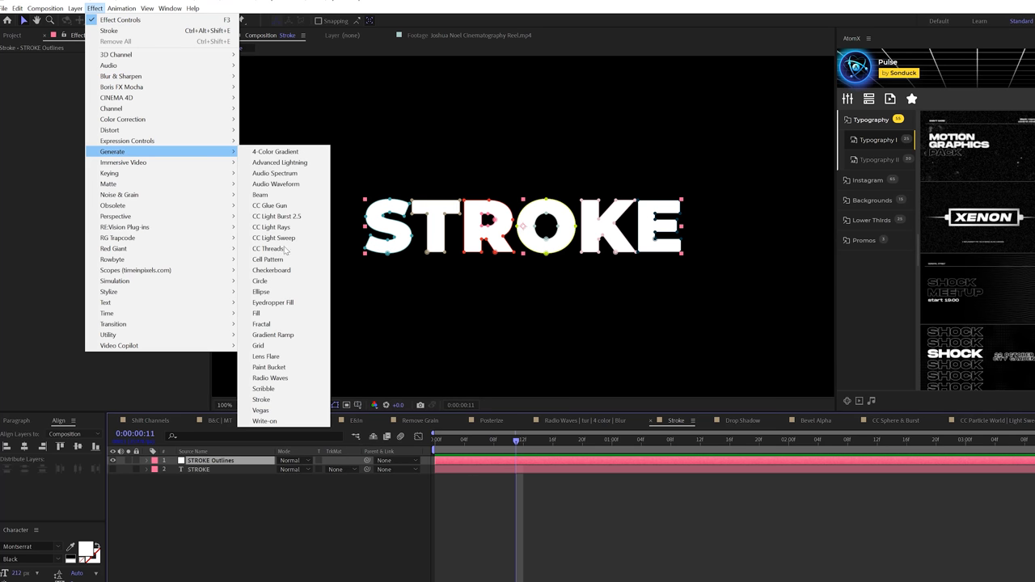
pyautogui.click(262, 399)
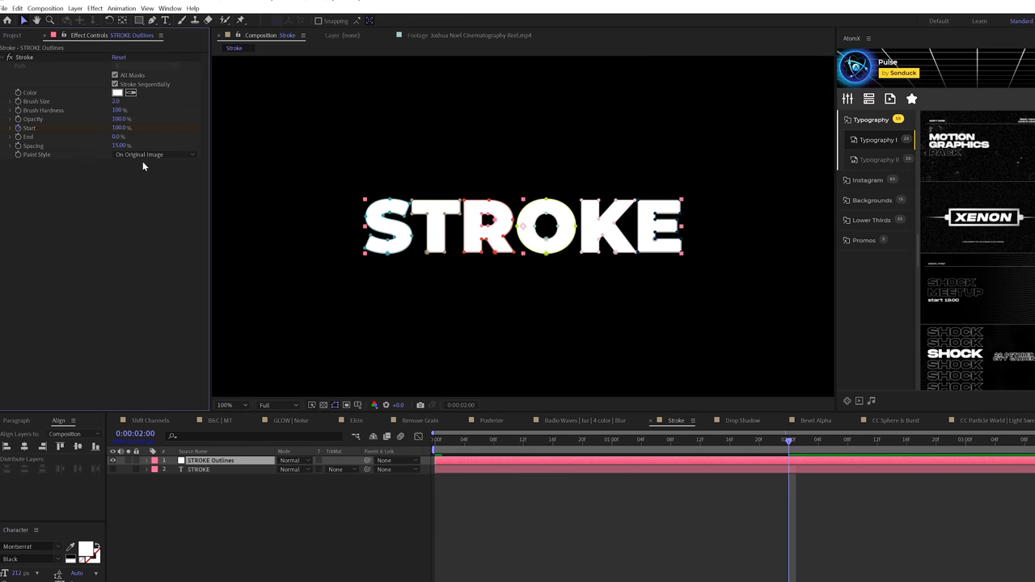
pyautogui.click(154, 155)
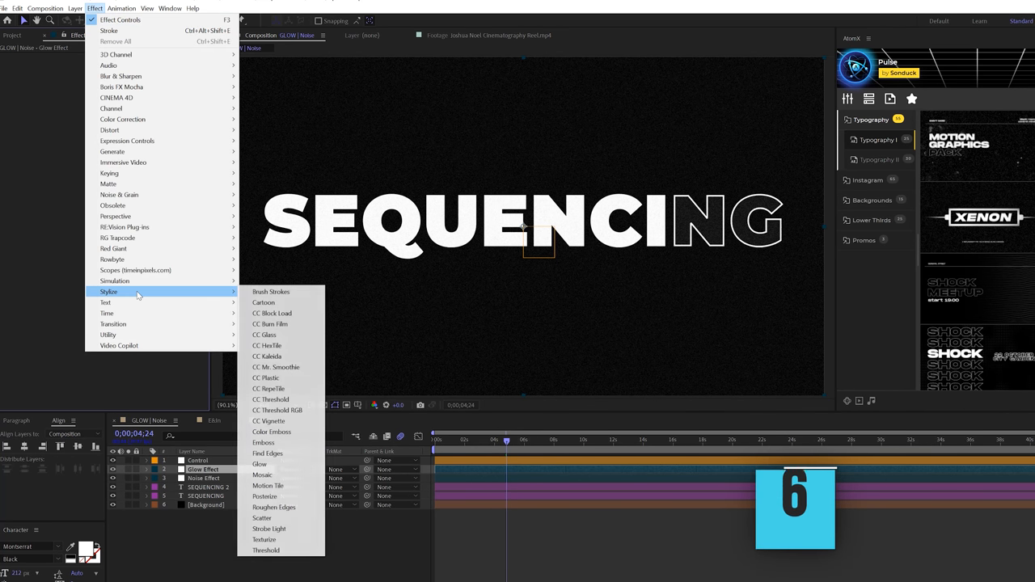
# Step: Apply Glow to the Glow Effect adjustment layer with the second glow's radius at 16
pyautogui.click(259, 464)
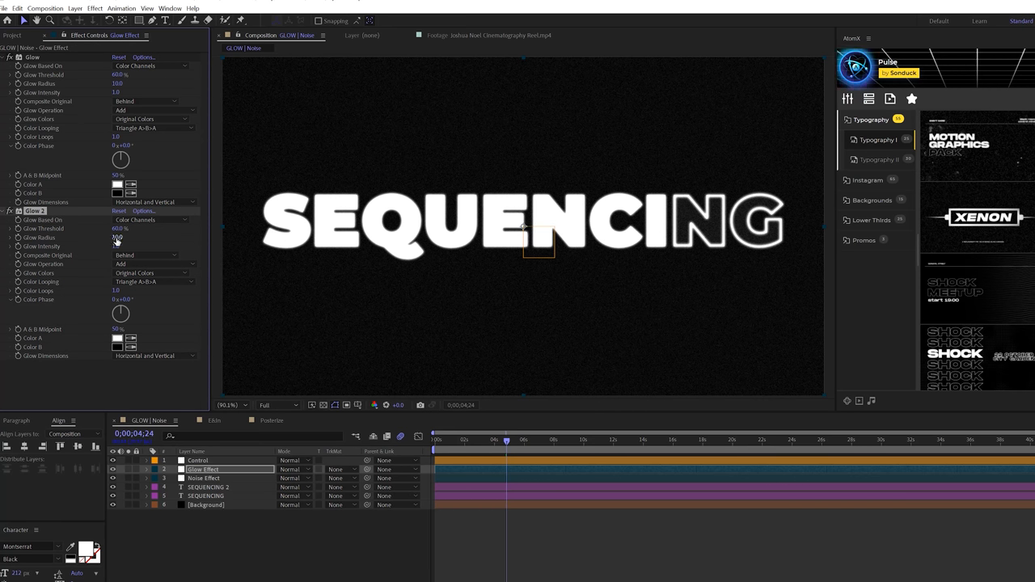
pyautogui.write('16')
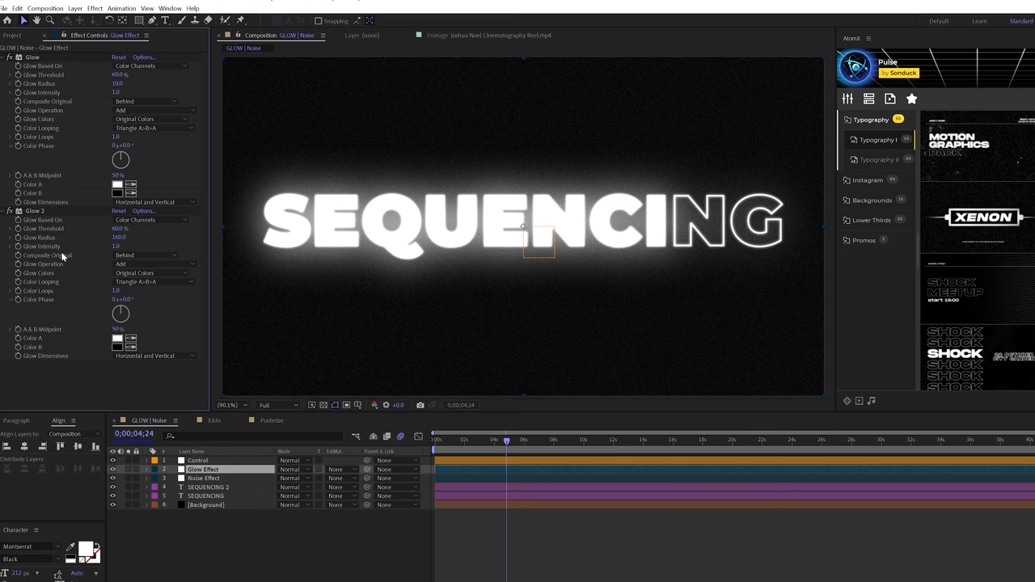
pyautogui.click(203, 478)
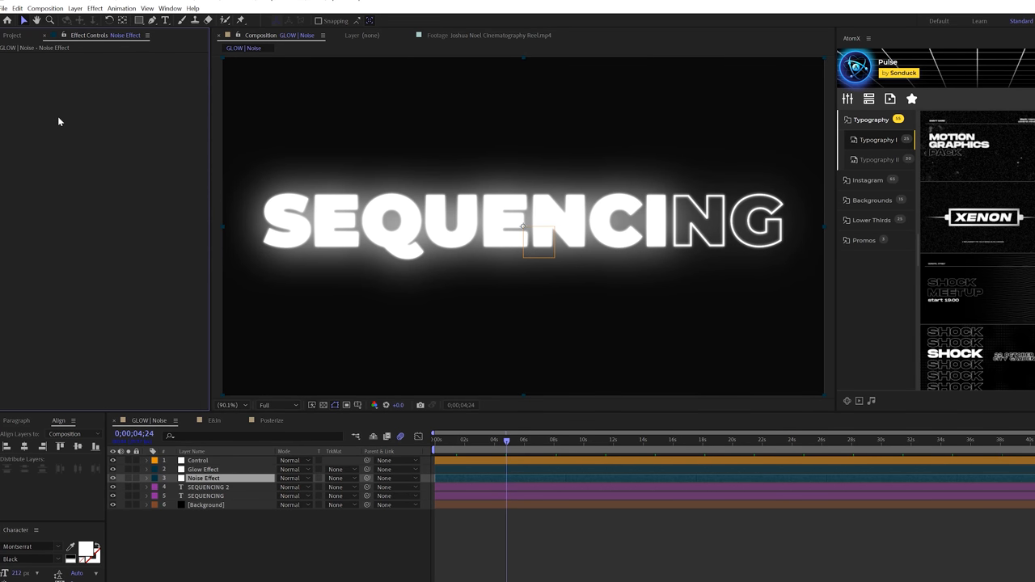
pyautogui.click(93, 8)
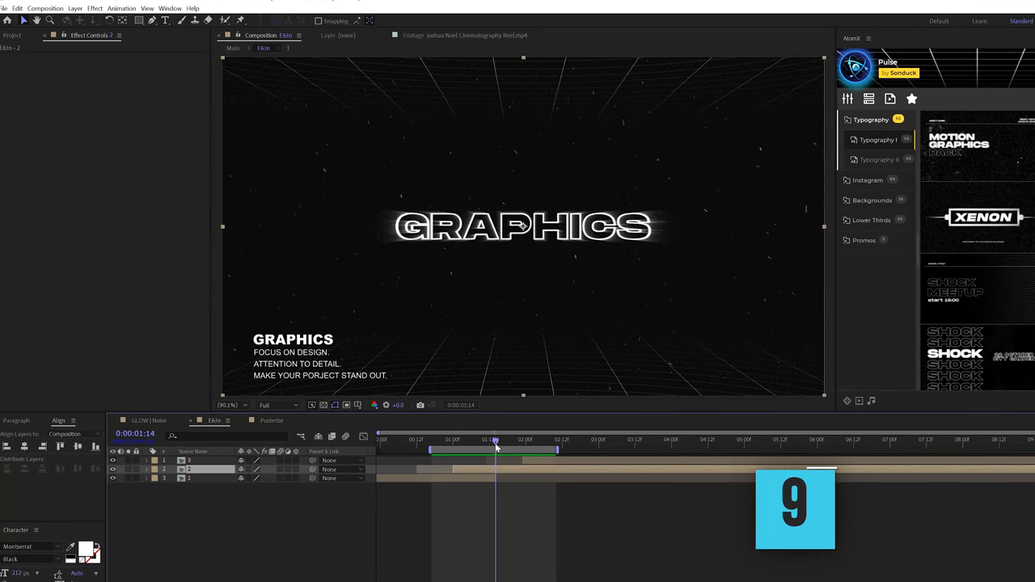
# Step: Apply Channel > Invert to the GRAPHICS sequence and scrub the timeline to preview it
pyautogui.click(93, 8)
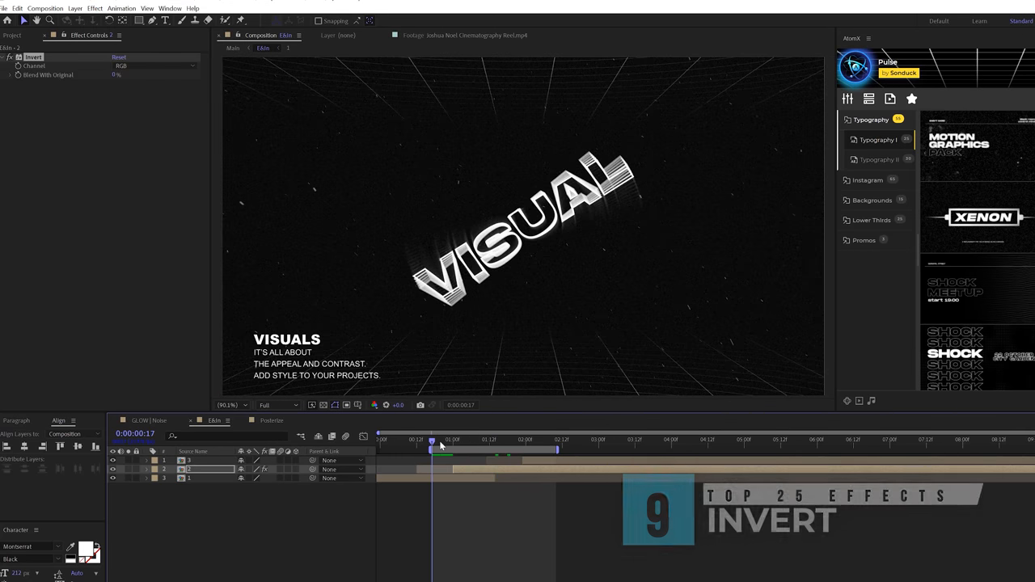
pyautogui.moveTo(443, 440); pyautogui.dragTo(528, 440)
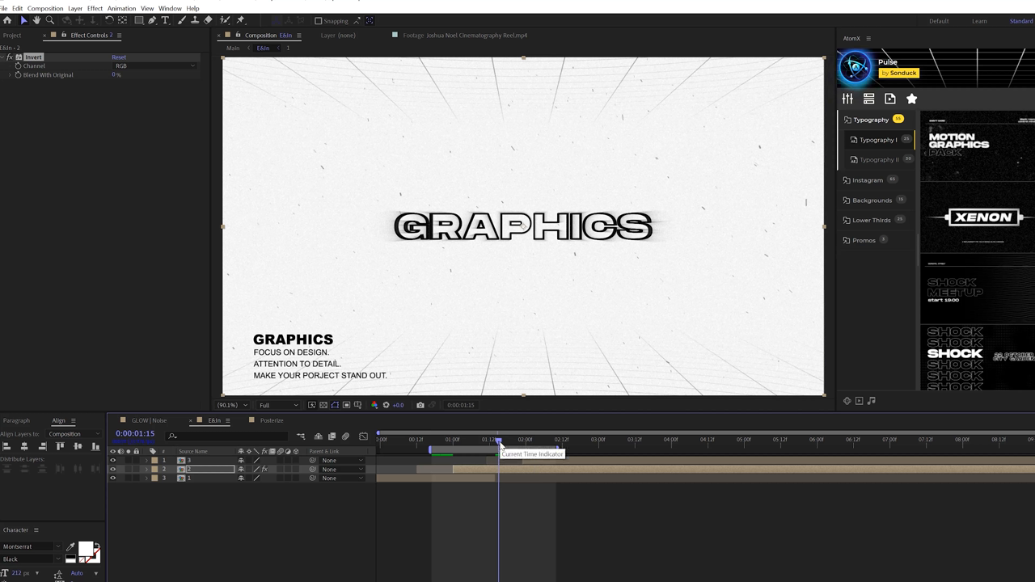
pyautogui.moveTo(501, 440); pyautogui.dragTo(444, 439)
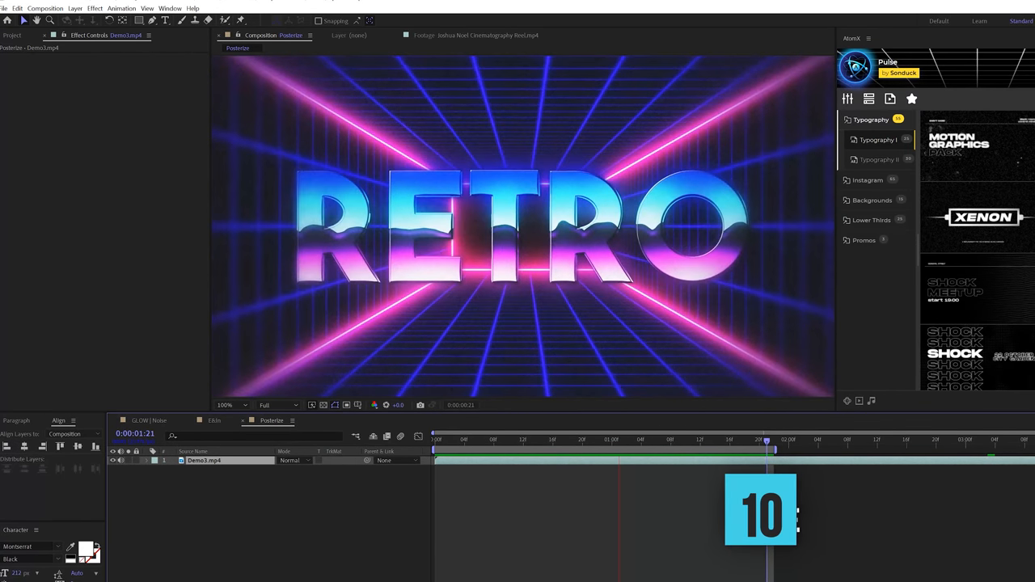
# Step: Apply Posterize Time to the RETRO Demo footage with a frame rate of 12
pyautogui.click(94, 8)
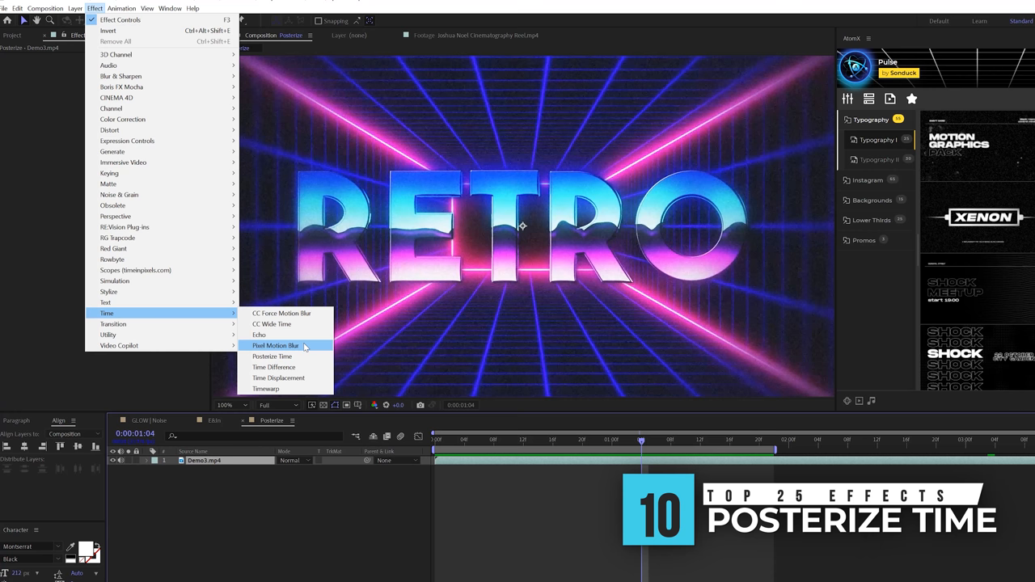
pyautogui.click(271, 358)
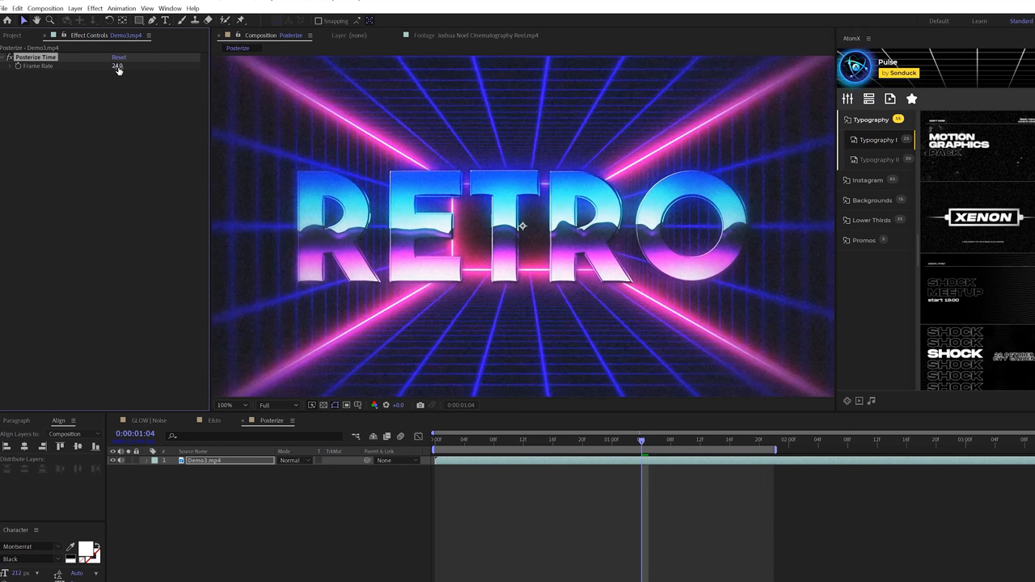
pyautogui.write('12')
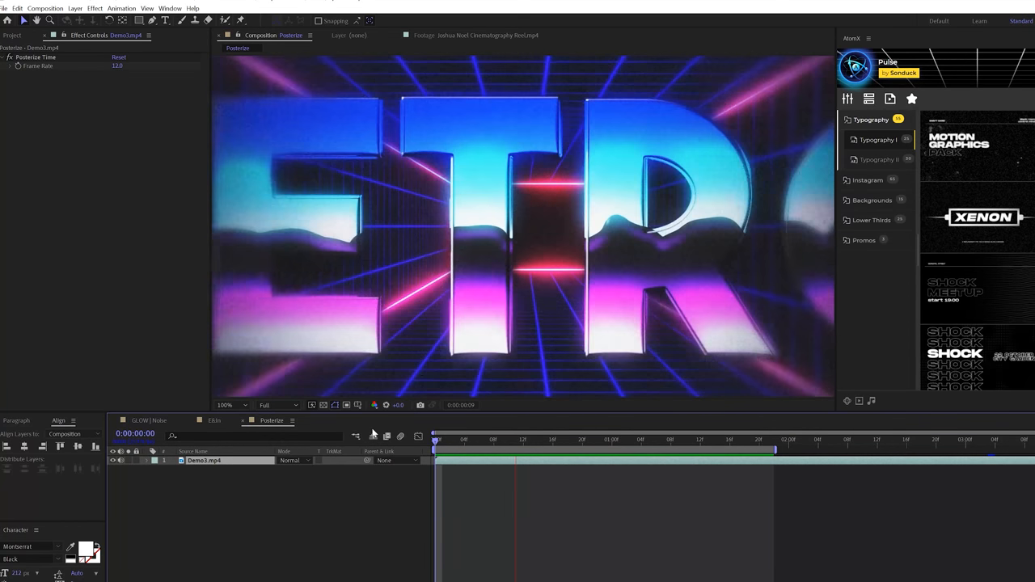
pyautogui.click(531, 440)
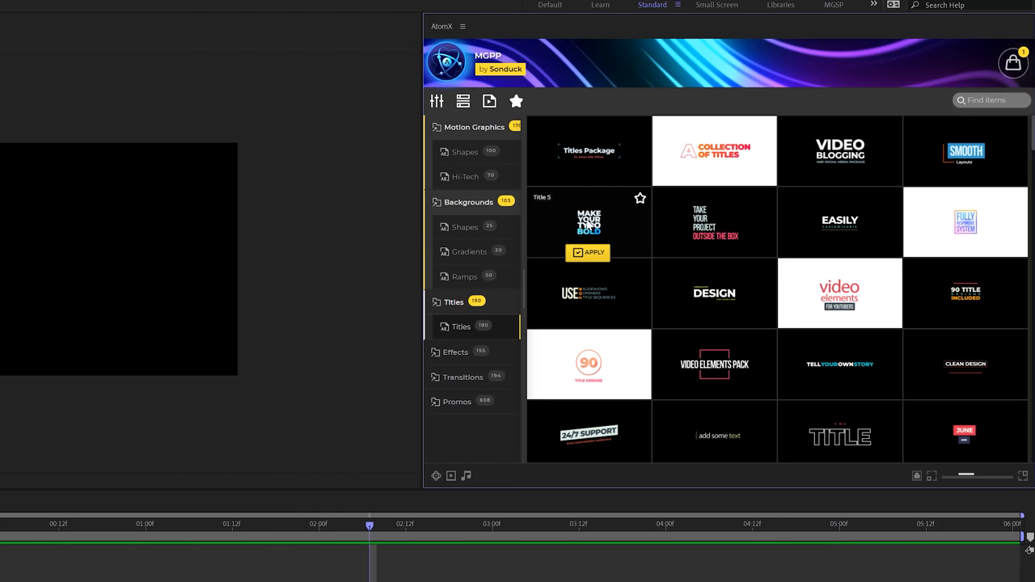
# Step: Browse the AtomX Titles category and apply the SWEET! title template
pyautogui.click(487, 55)
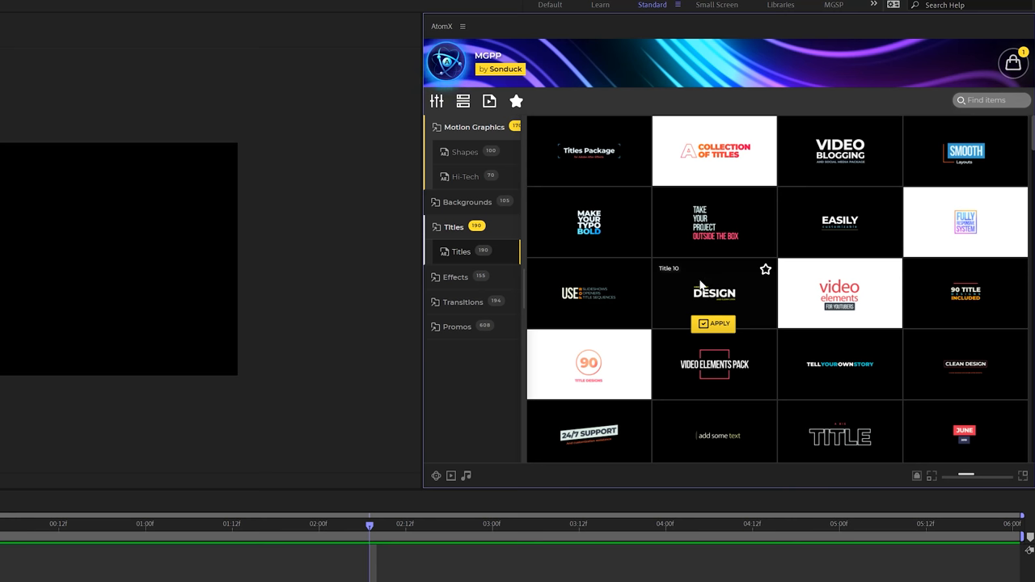
pyautogui.scroll(-3)
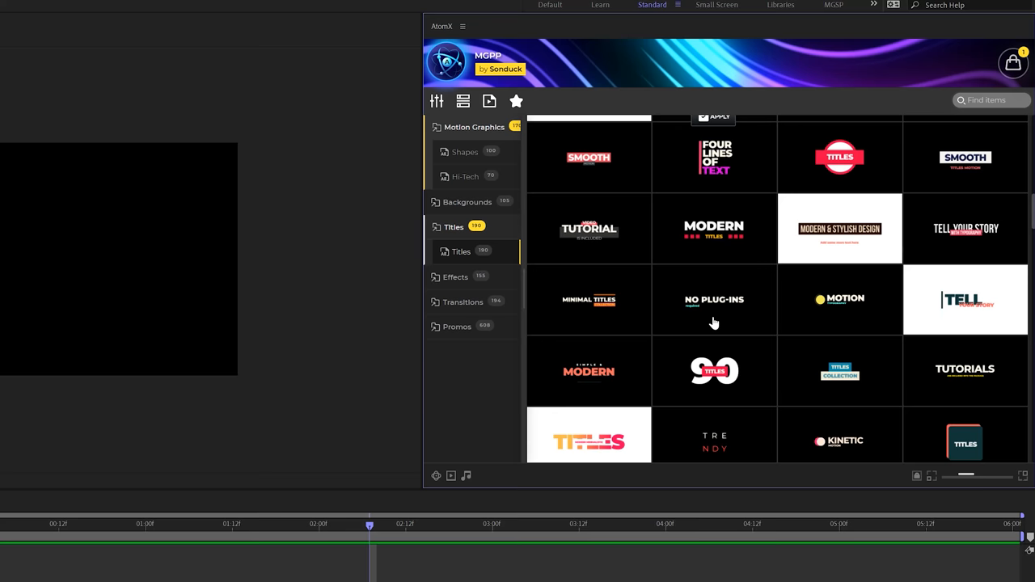
pyautogui.scroll(-3)
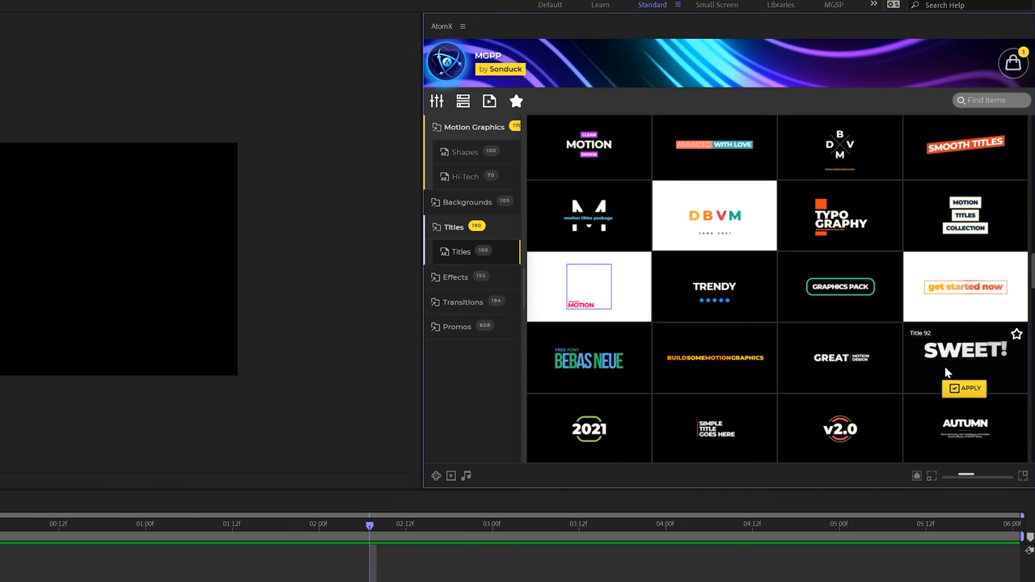
pyautogui.moveTo(962, 378)
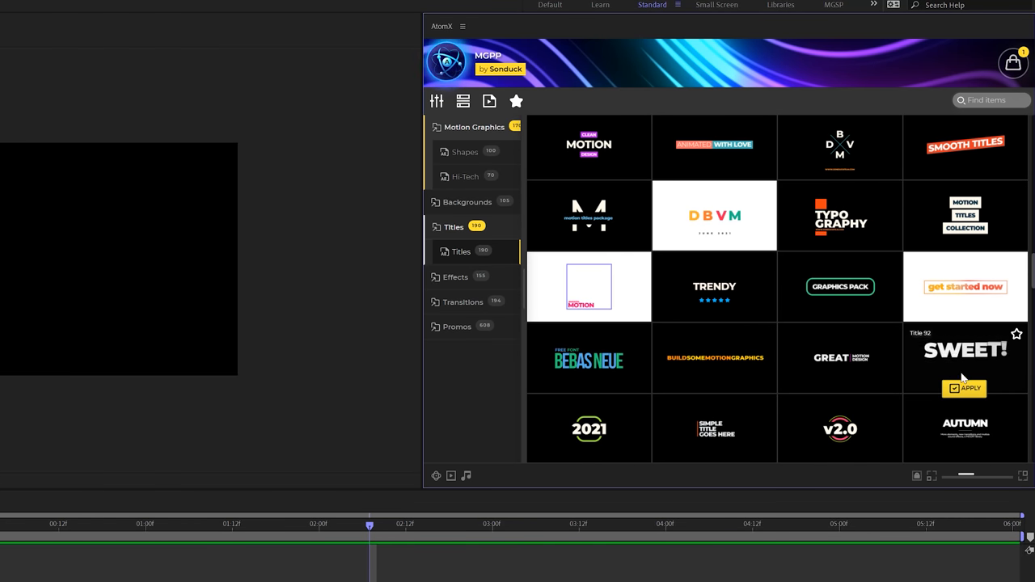
pyautogui.click(964, 388)
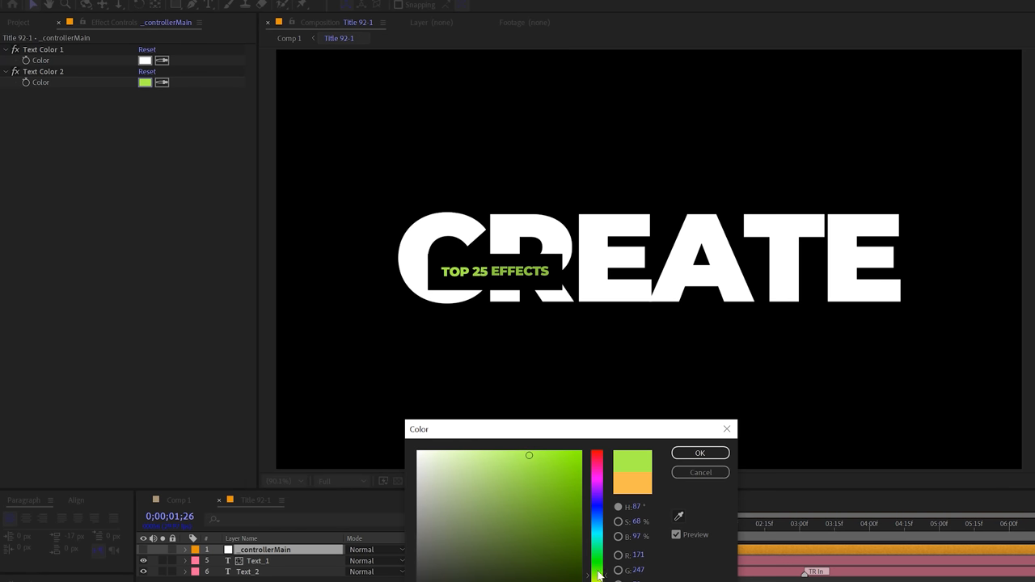
# Step: Confirm a new Text Color 2 for the TOP 25 EFFECTS accent text
pyautogui.click(698, 453)
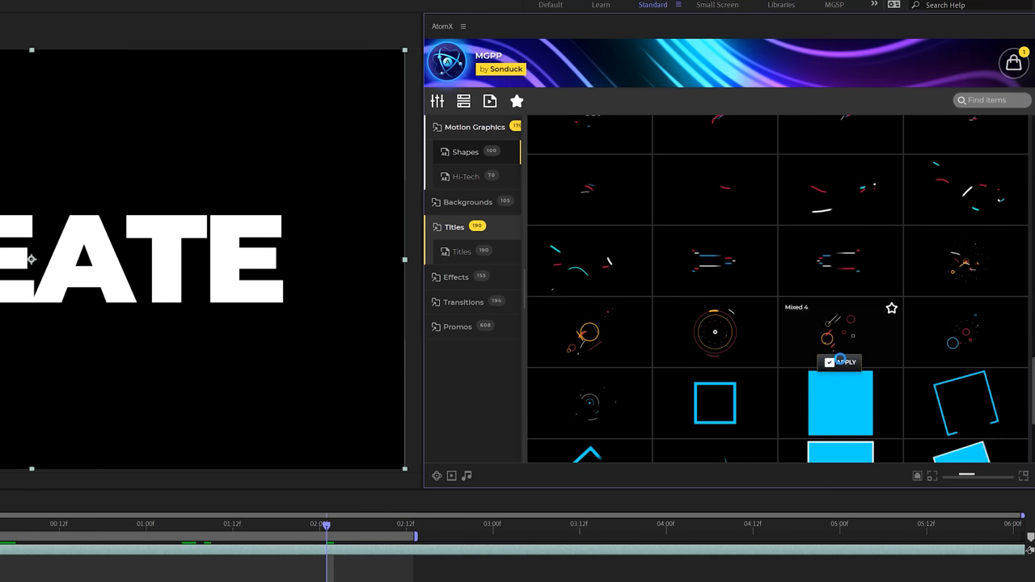
# Step: Apply the Mixed 4 shape burst animation from the AtomX Shapes category over the CREATE title
pyautogui.click(841, 362)
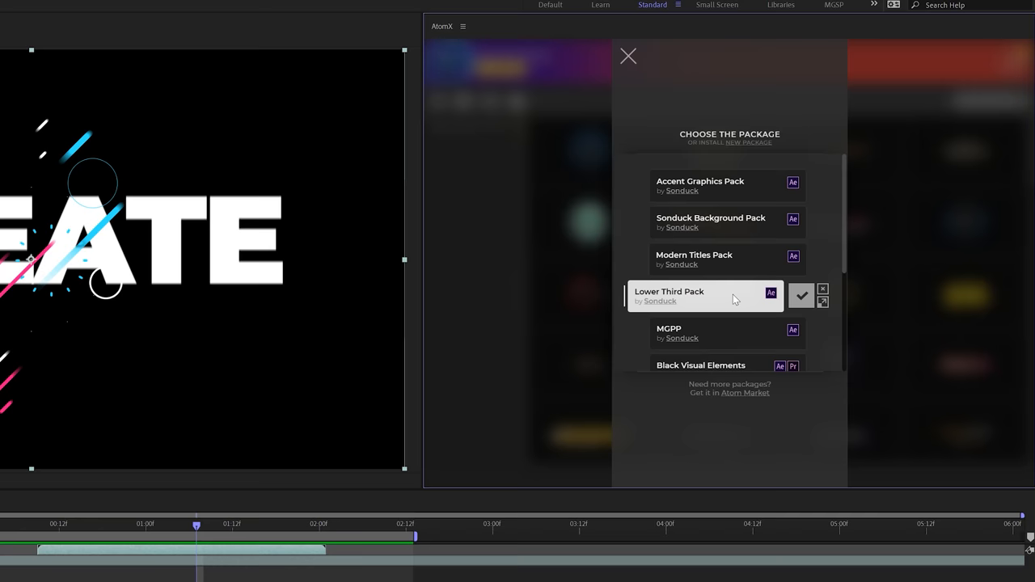
# Step: Select Lower Third Pack from AtomX's Choose the Package list
pyautogui.click(710, 221)
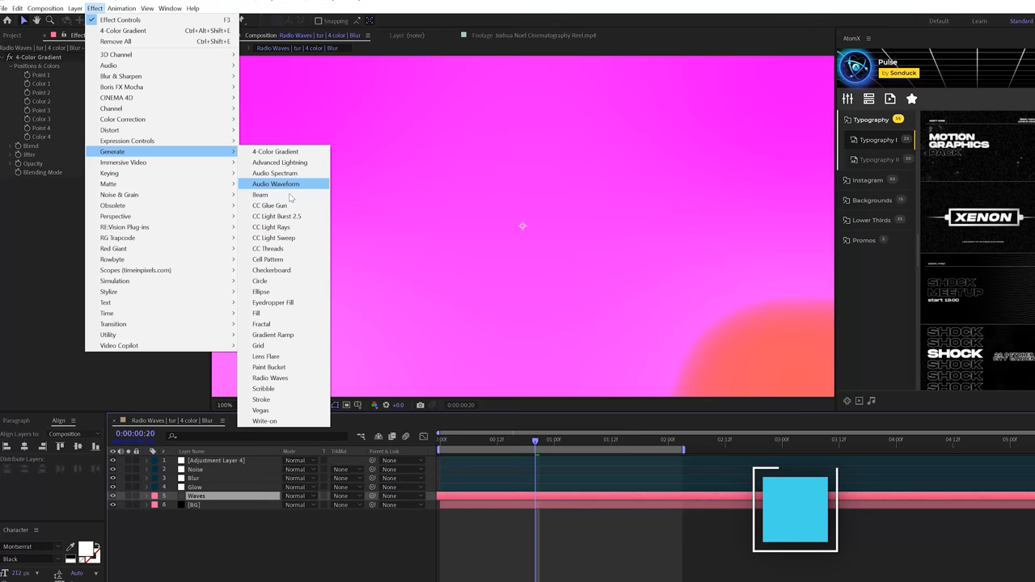
# Step: Apply Effect > Generate > Radio Waves to the Waves layer for concentric blue rings
pyautogui.click(270, 378)
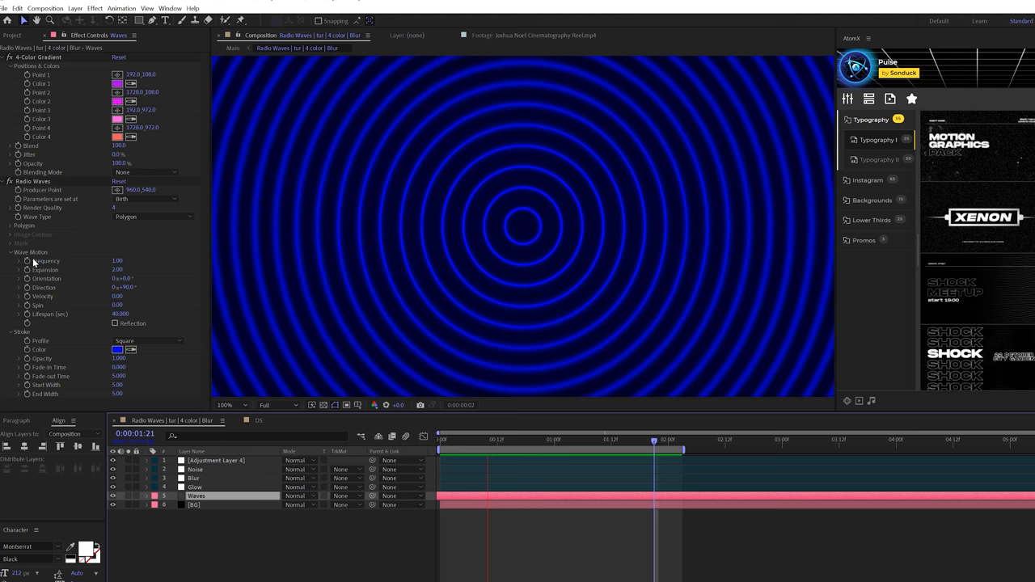
# Step: Apply a 4-Color Gradient to the rings, recolour a swatch and reposition a gradient point to tilt the blend
pyautogui.click(94, 8)
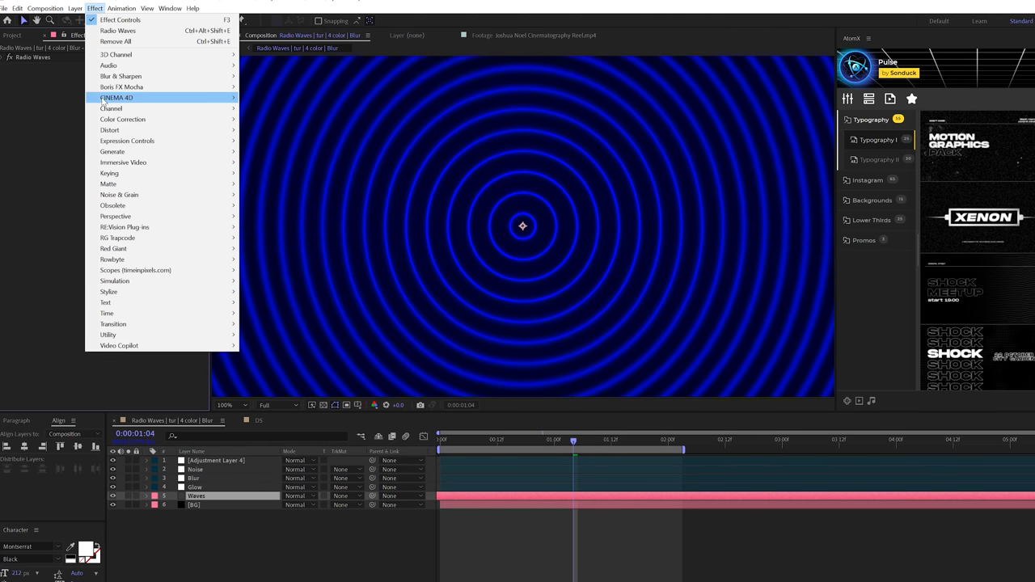
pyautogui.moveTo(111, 152)
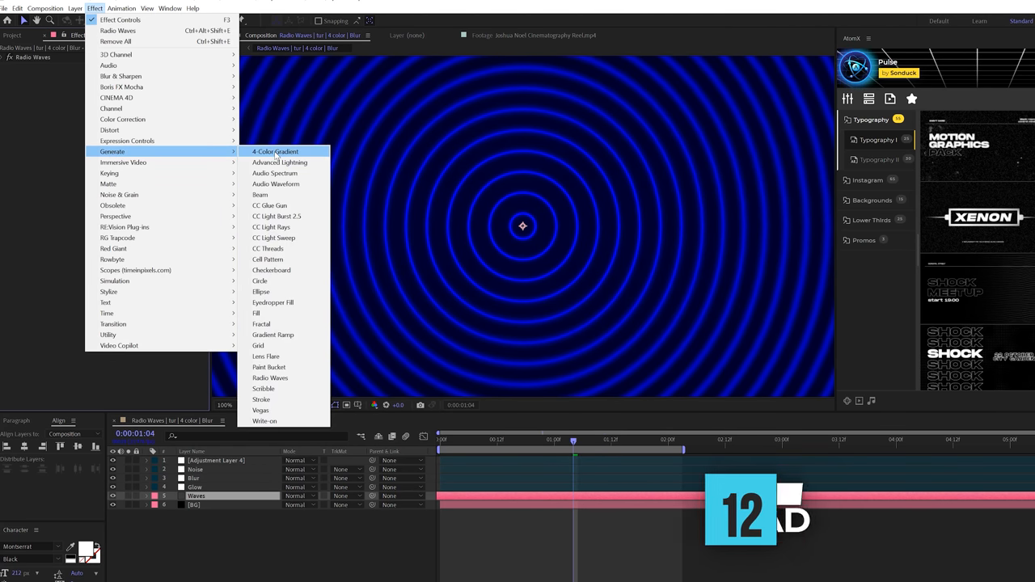
pyautogui.click(275, 152)
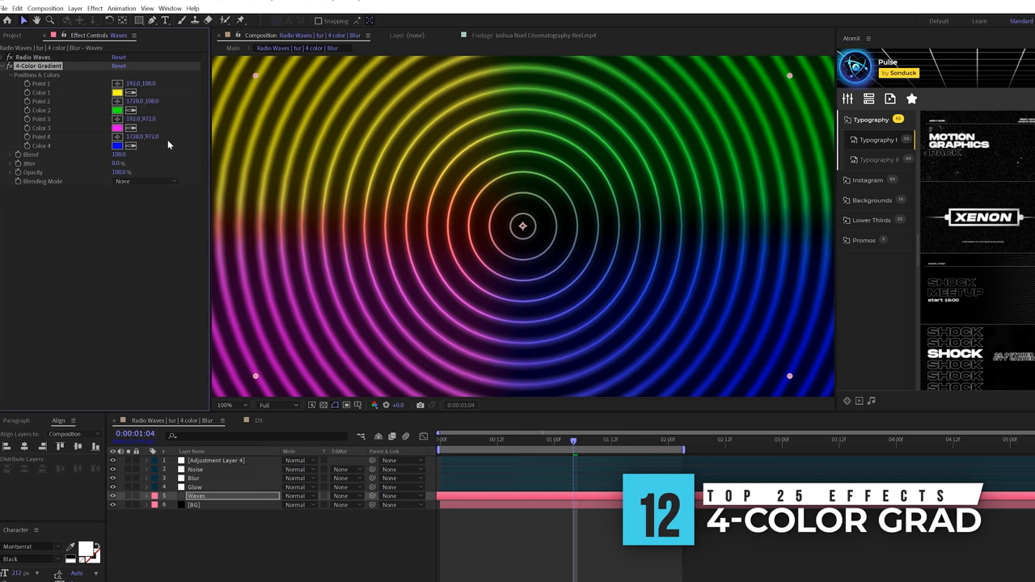
pyautogui.click(130, 92)
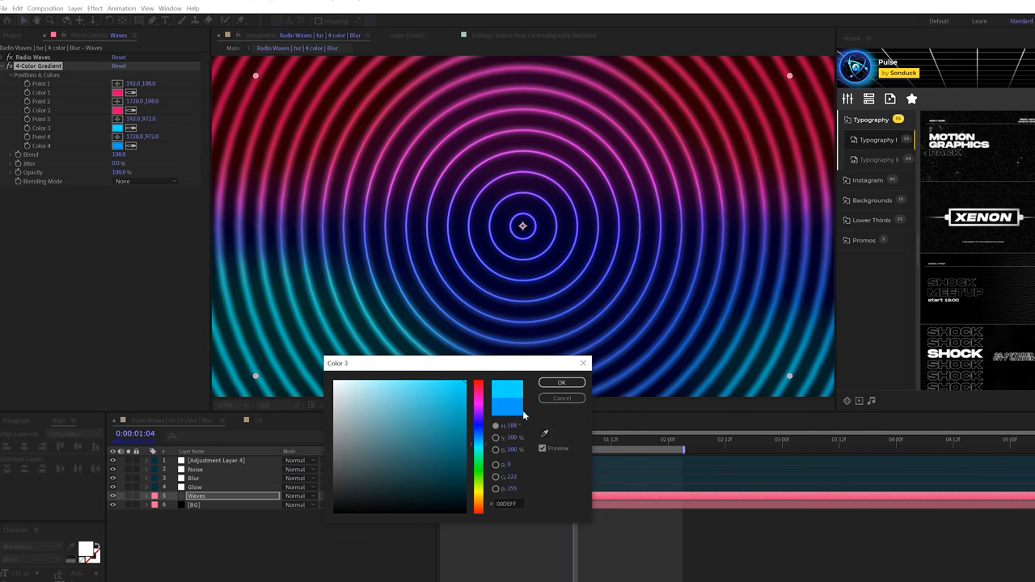
pyautogui.click(561, 382)
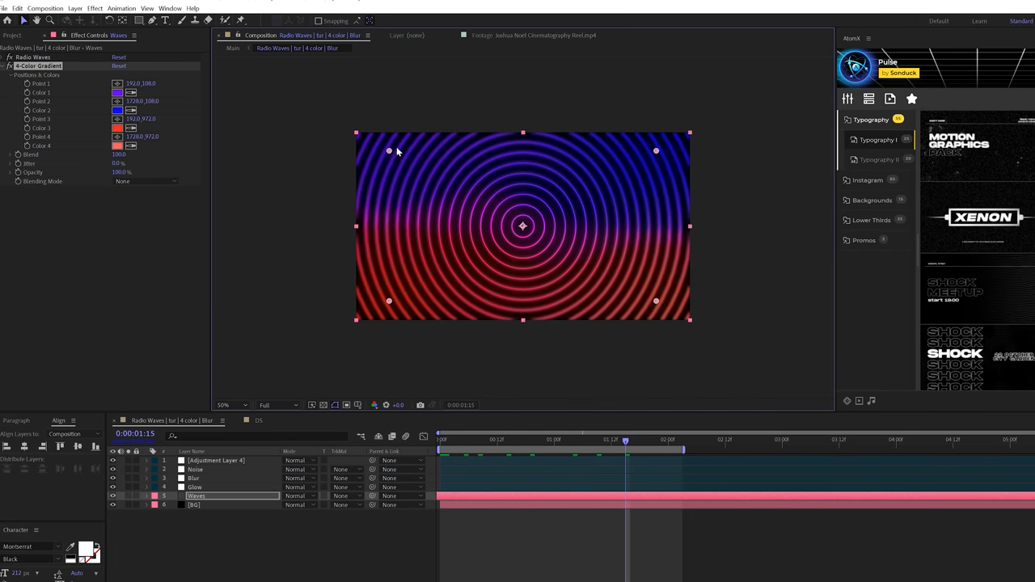
pyautogui.moveTo(388, 150); pyautogui.dragTo(424, 197)
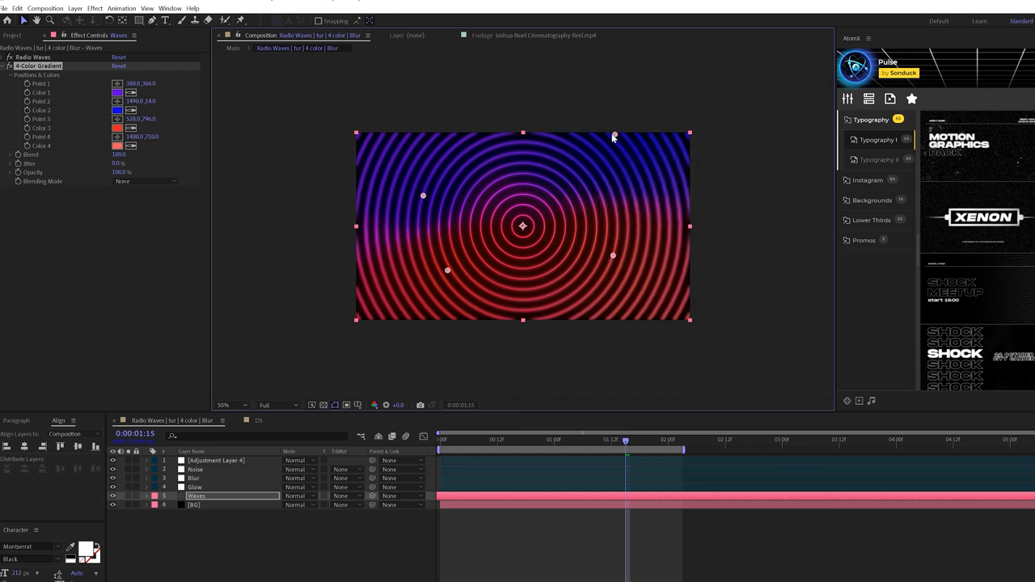
pyautogui.click(94, 8)
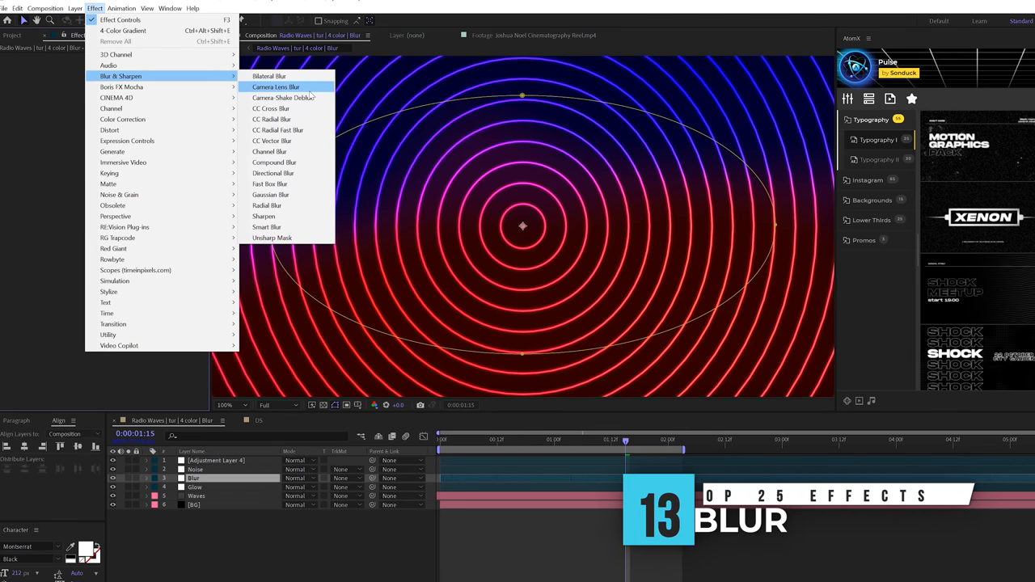
pyautogui.moveTo(270, 194)
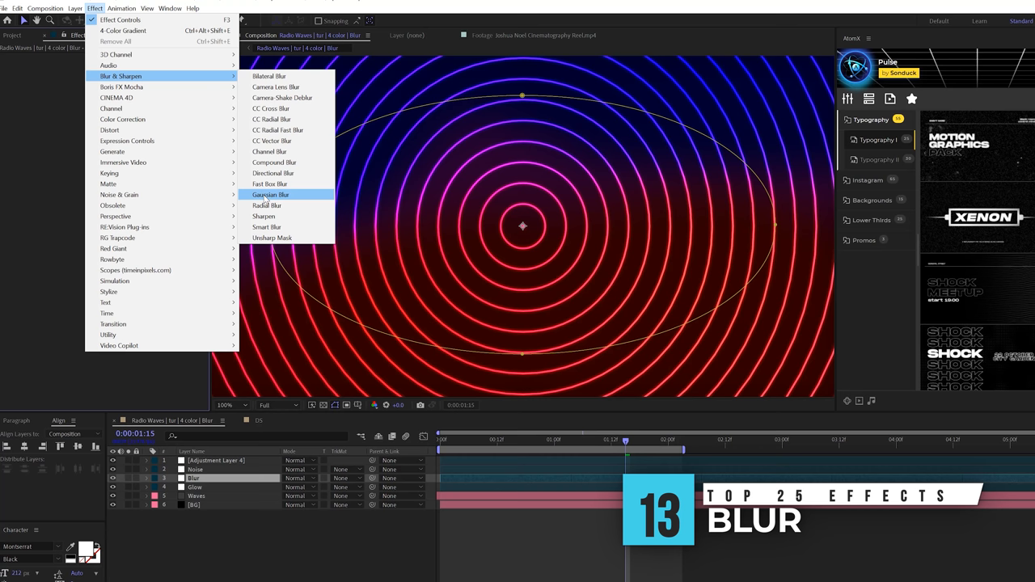
# Step: Apply Gaussian Blur to the Blur layer, set its Blurriness and change the layer's blending mode
pyautogui.click(270, 194)
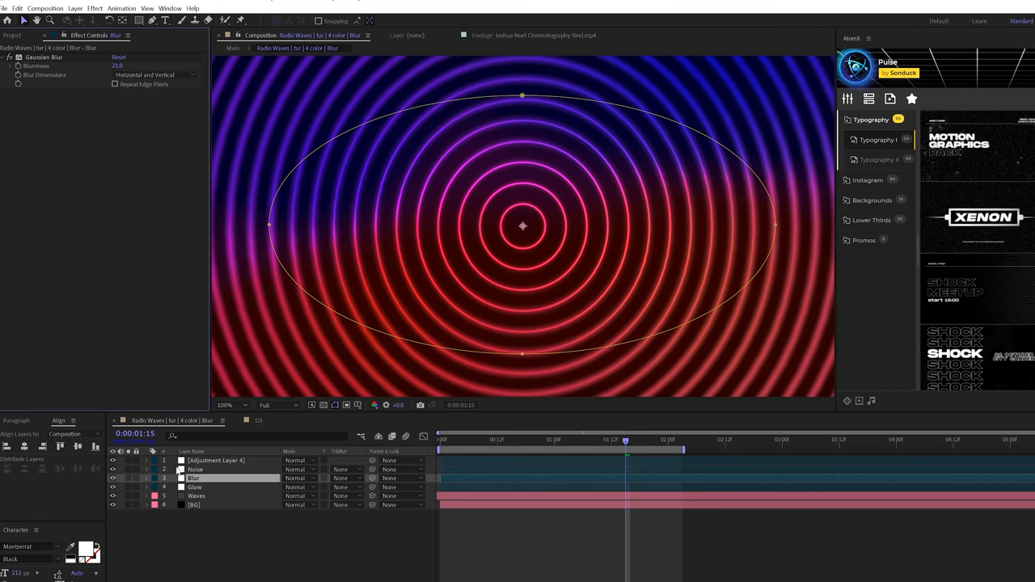
pyautogui.click(226, 404)
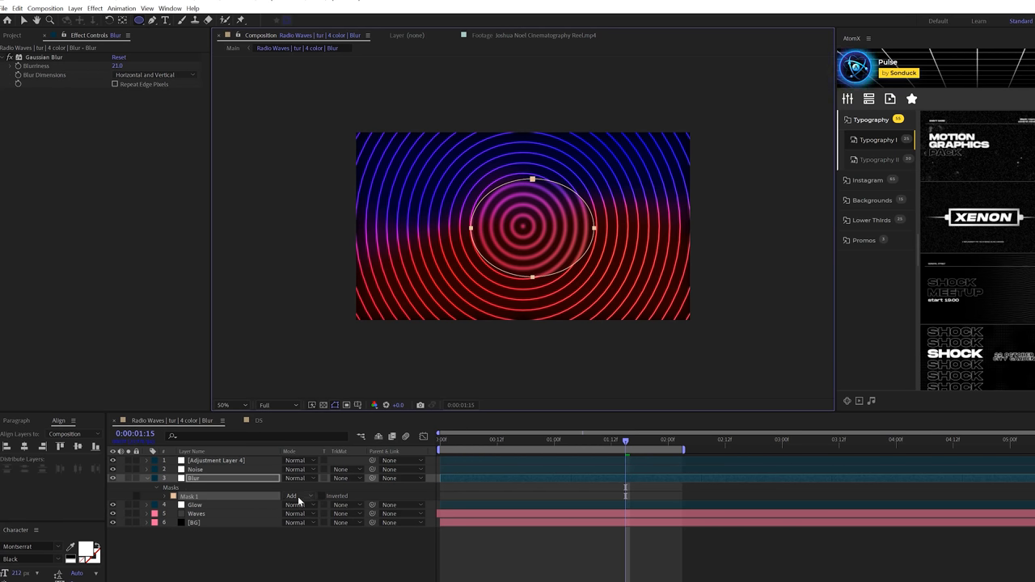
pyautogui.click(298, 495)
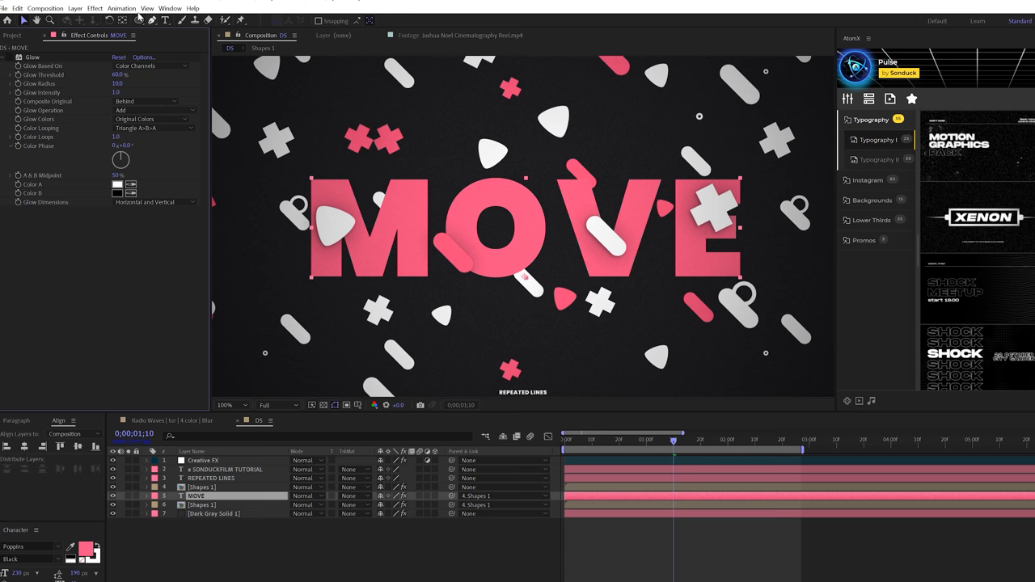
# Step: Apply Effect > Perspective > Drop Shadow to the MOVE text and adjust its expanded settings
pyautogui.click(93, 8)
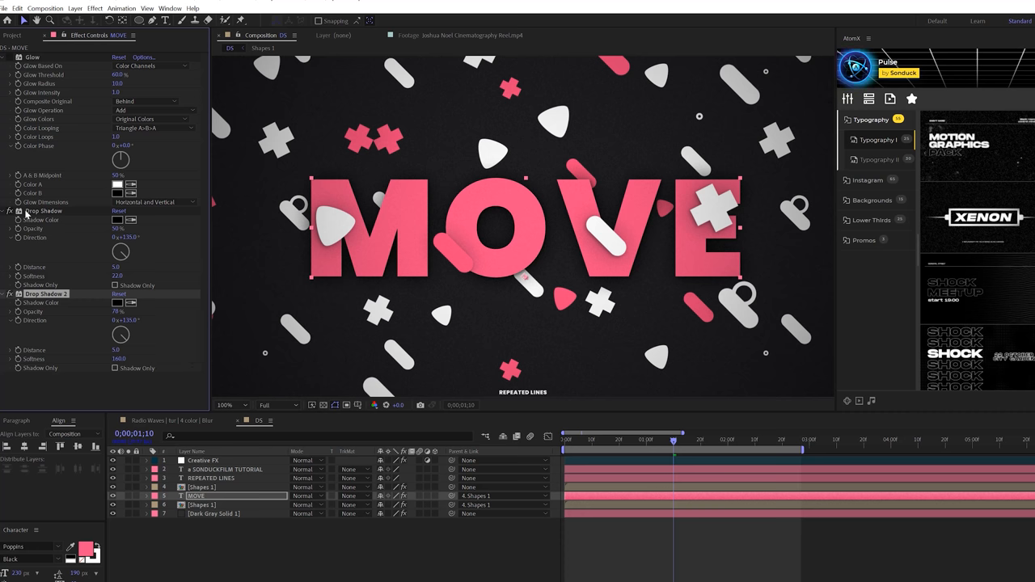
pyautogui.click(44, 211)
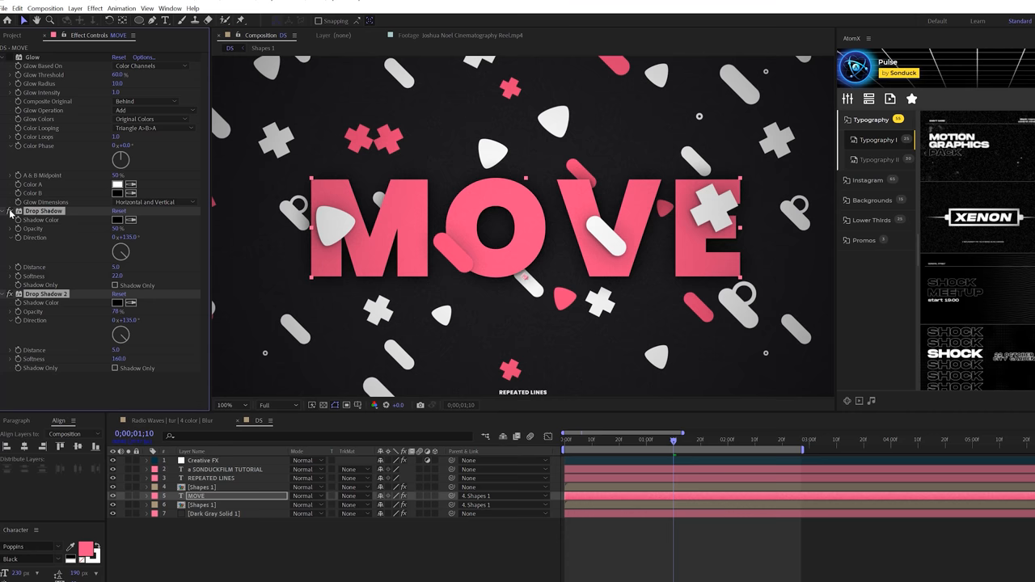
pyautogui.click(229, 404)
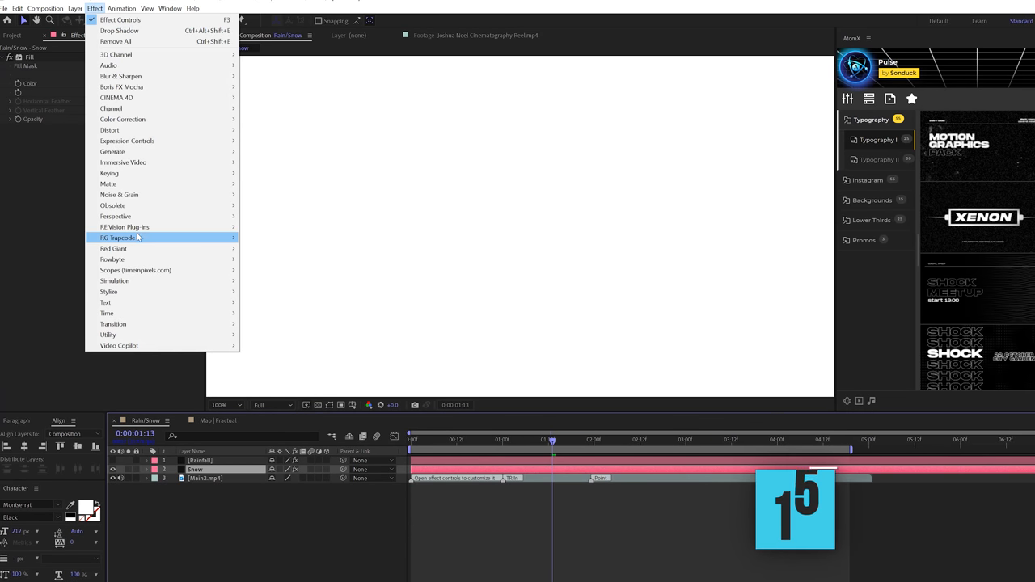
pyautogui.moveTo(113, 282)
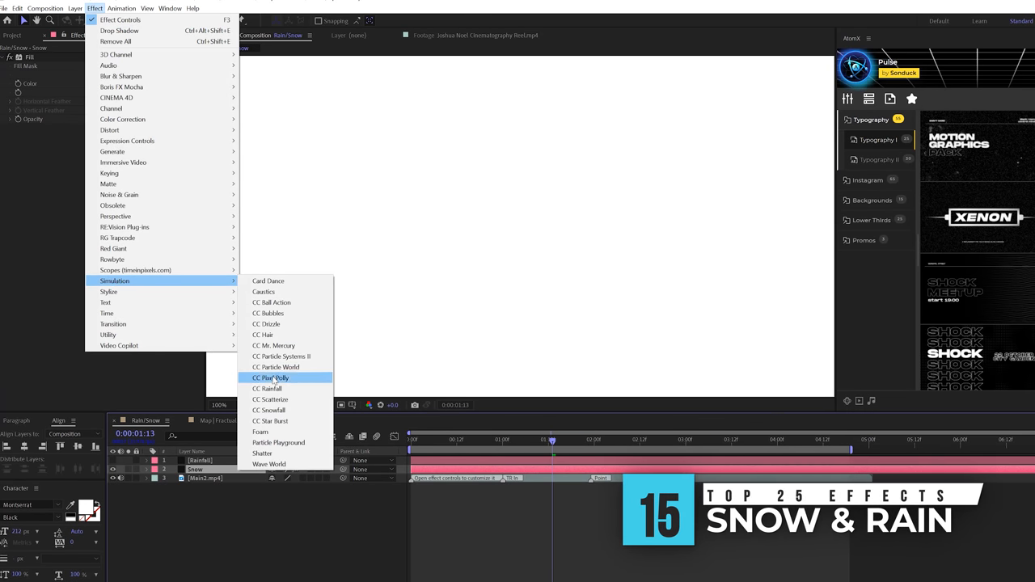
# Step: Apply the CC Rainfall simulation effect to the selected layer
pyautogui.click(269, 411)
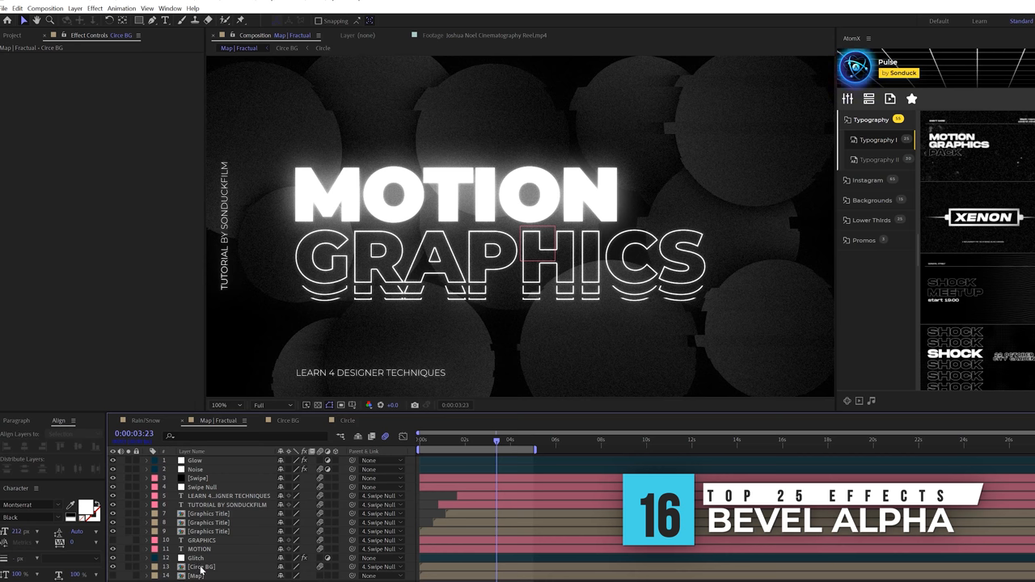
# Step: Add Gradient Ramp and Bevel Alpha to the Circle precomp, then return to the Map Fractal composition
pyautogui.click(94, 9)
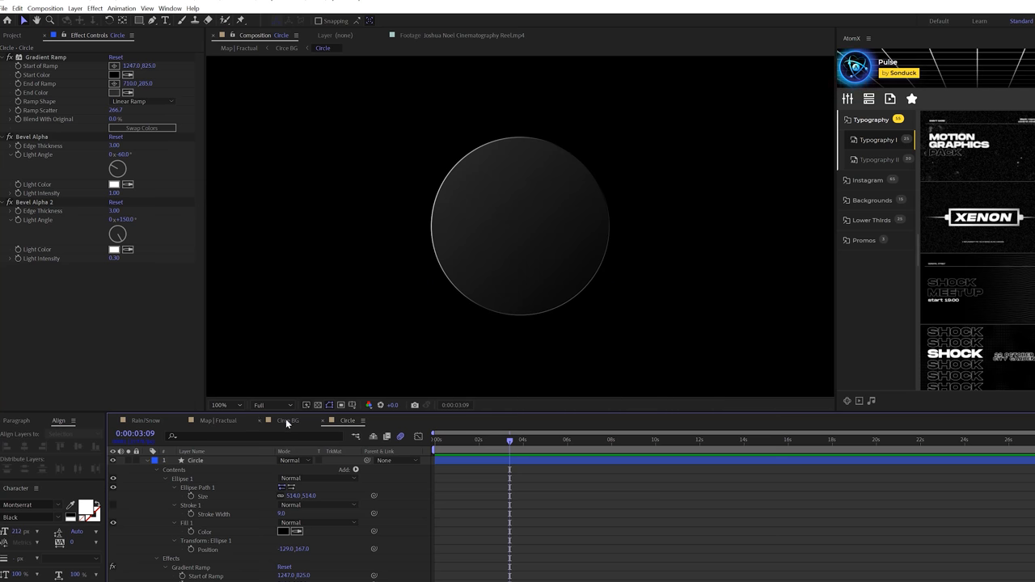
pyautogui.click(217, 420)
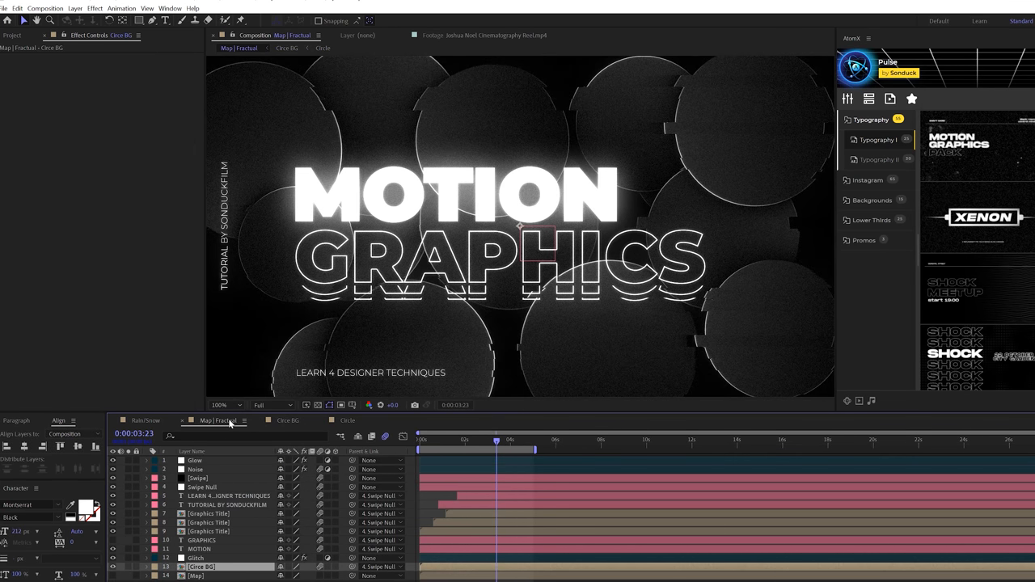
pyautogui.moveTo(315, 315)
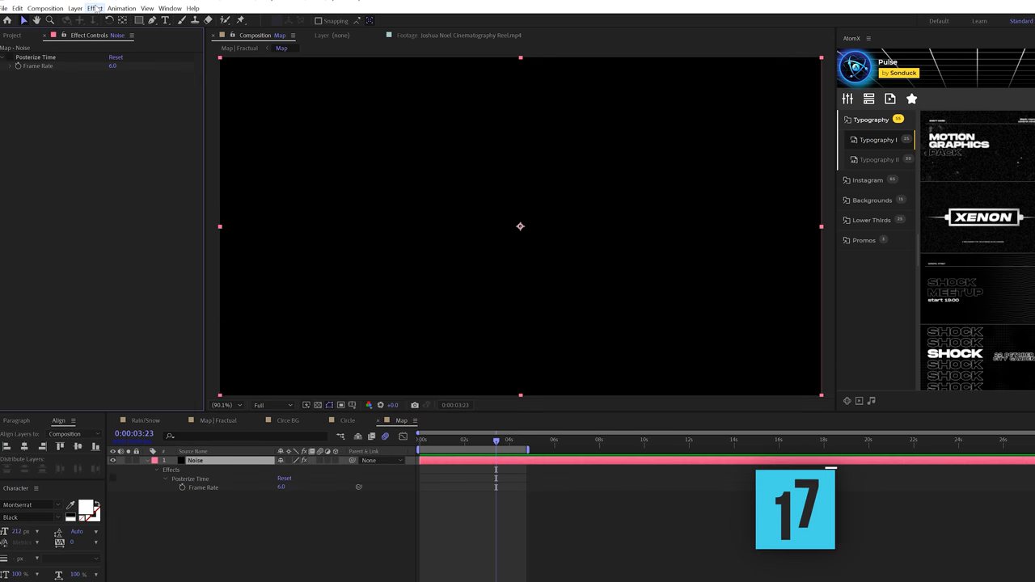
# Step: Apply Fractal Noise to the black Noise solid and set Fractal Type to Max with a blocky noise type
pyautogui.click(94, 8)
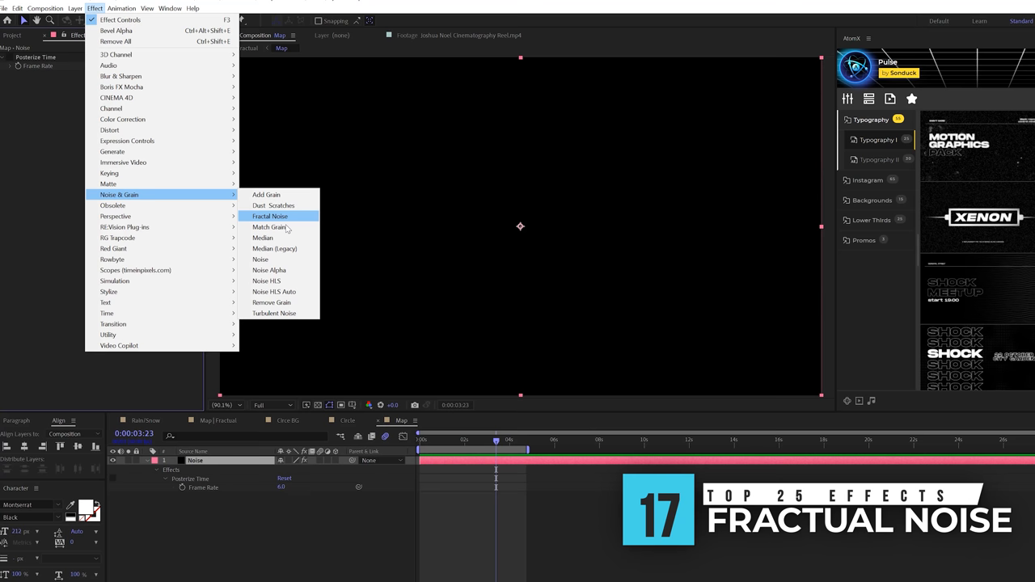
pyautogui.click(270, 217)
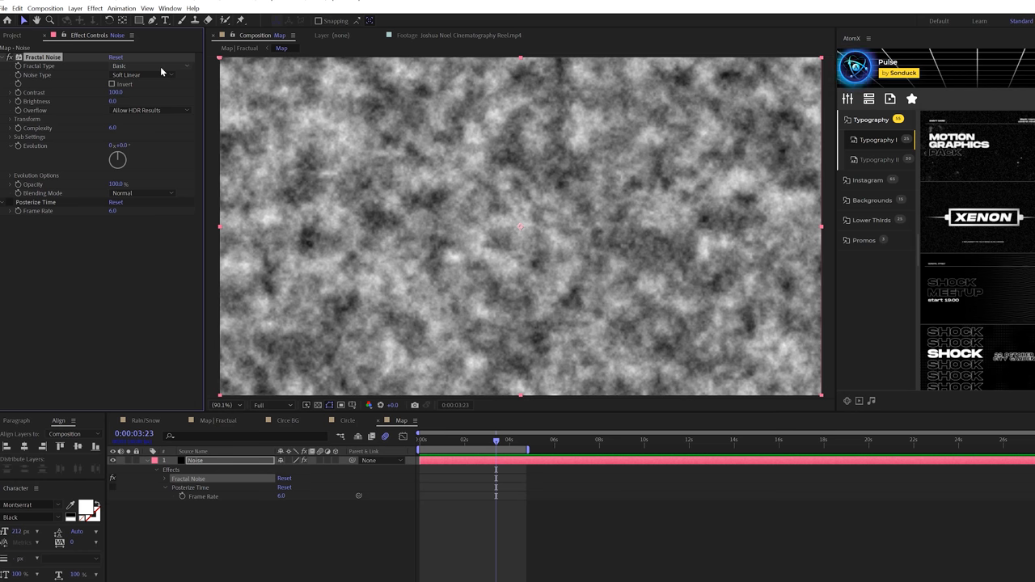
pyautogui.click(154, 65)
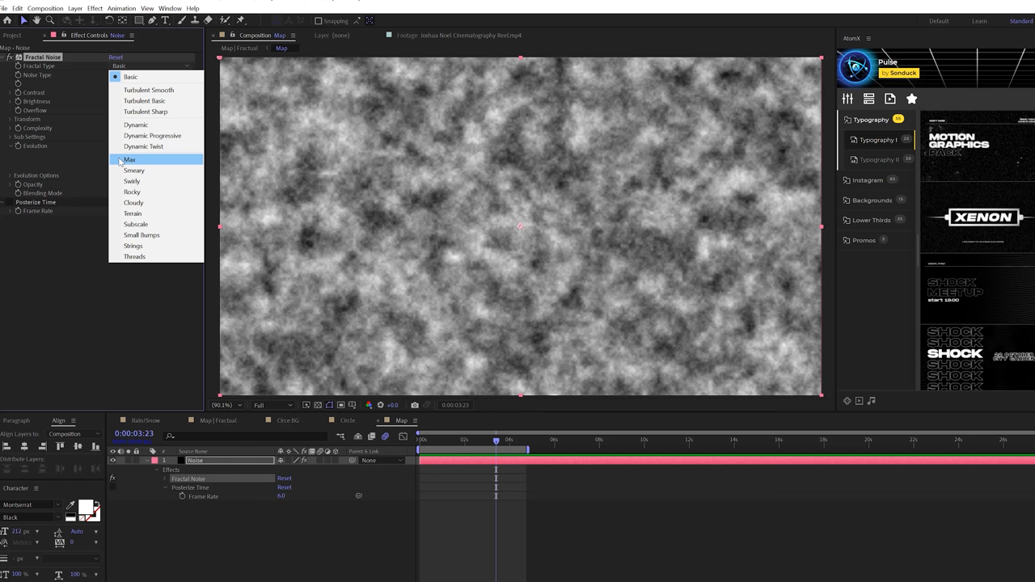
pyautogui.click(130, 160)
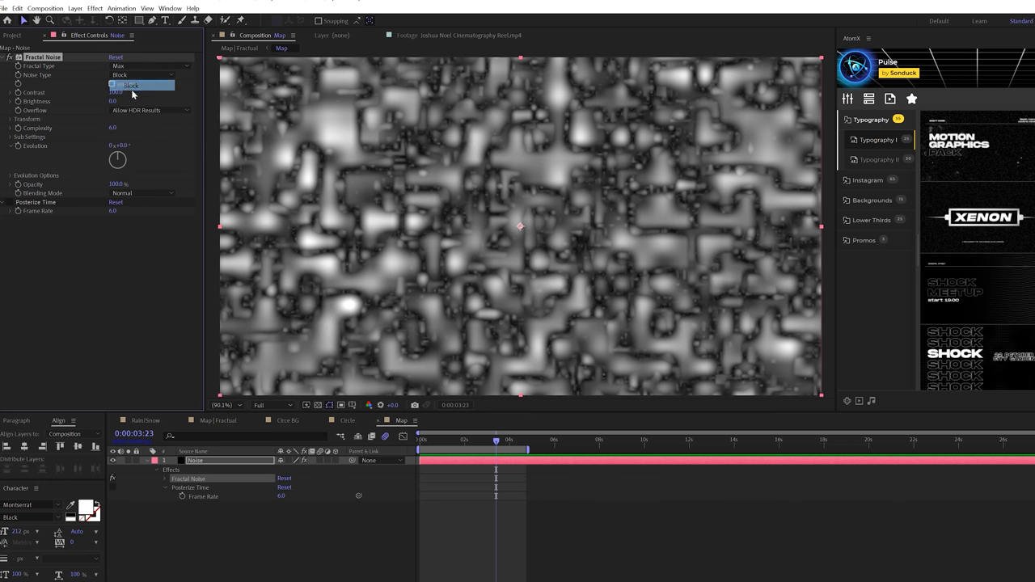
pyautogui.click(131, 85)
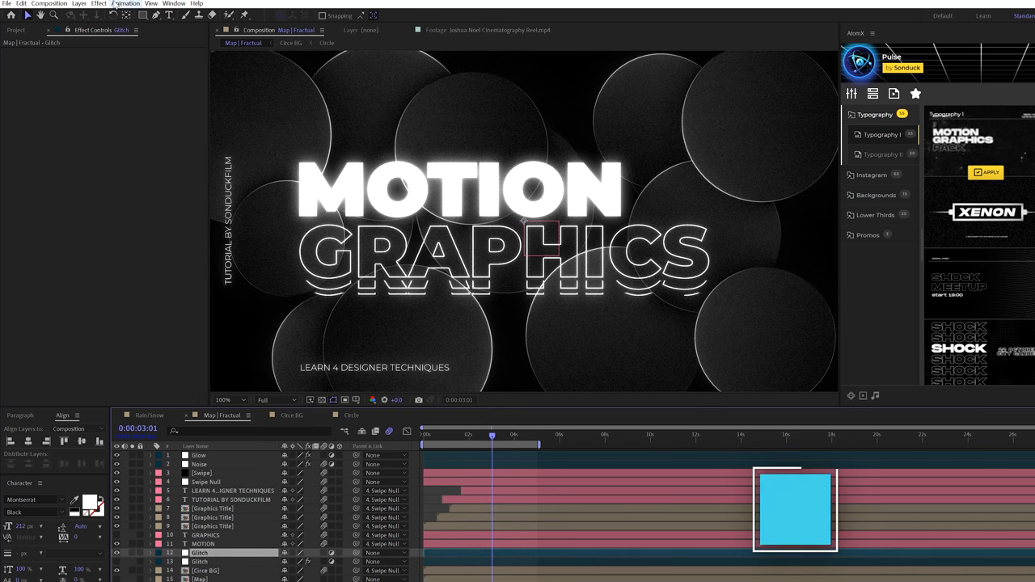
# Step: Apply Displacement Map to the Glitch layer with Displacement Map Layer set to 15. Map
pyautogui.click(99, 3)
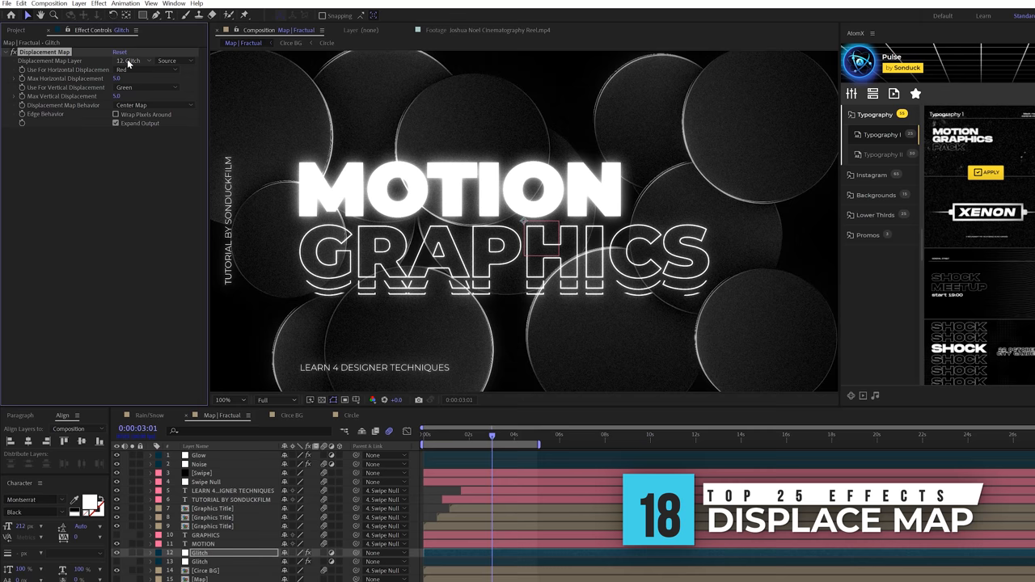
pyautogui.click(133, 61)
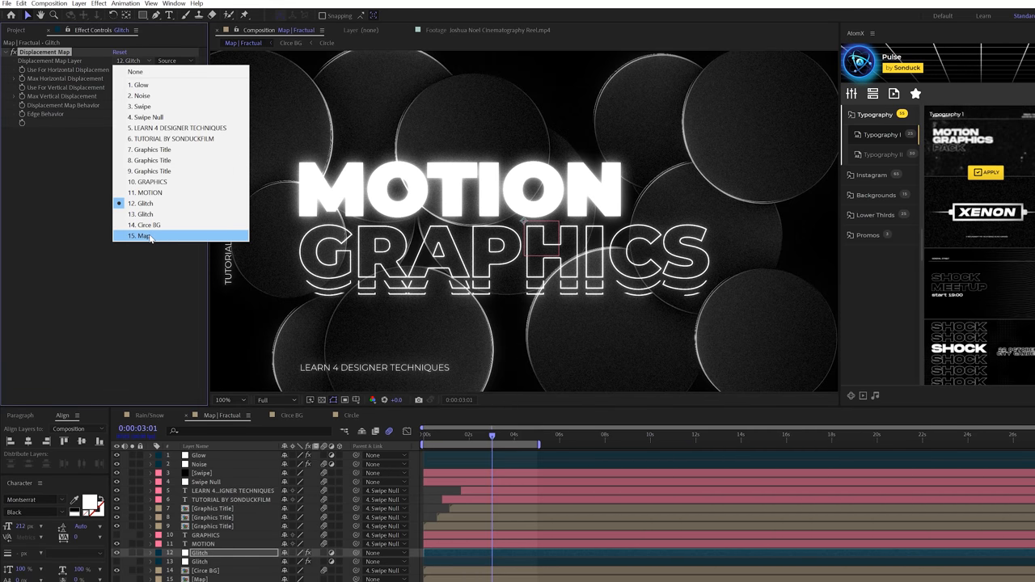
pyautogui.click(144, 236)
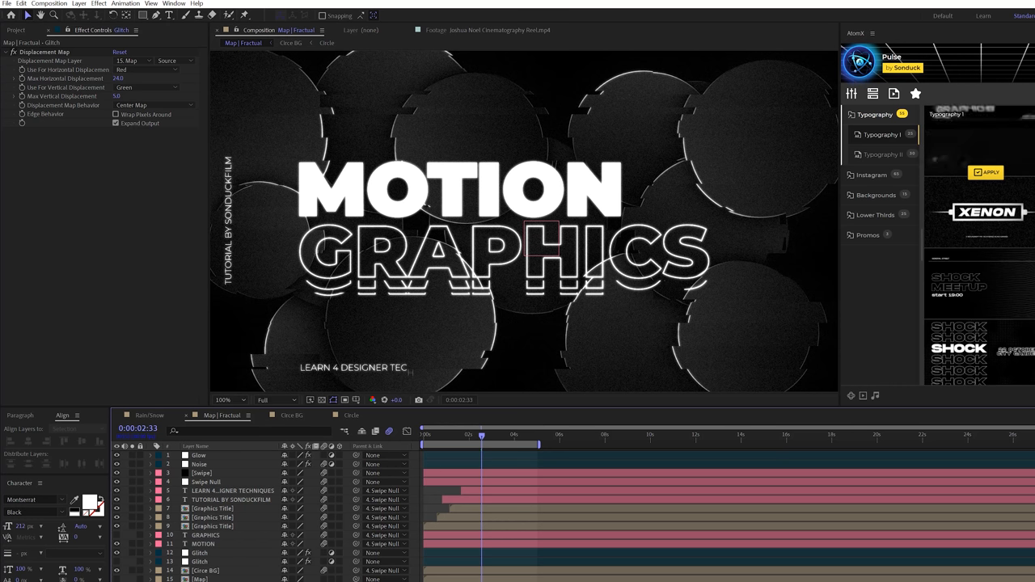
# Step: Add an adjustment layer above the Map comp and apply CC Lens to it
pyautogui.click(78, 3)
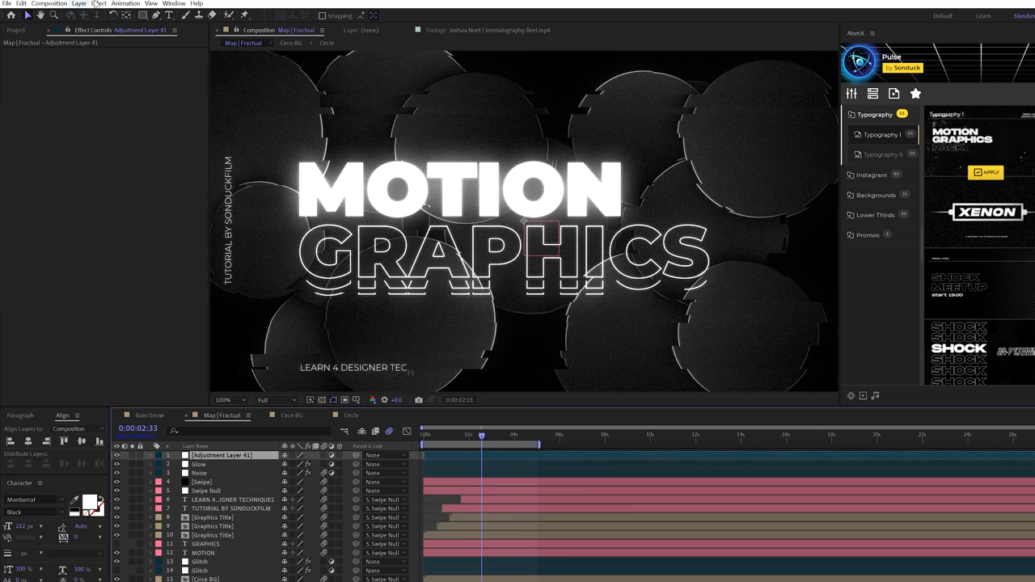
pyautogui.click(99, 3)
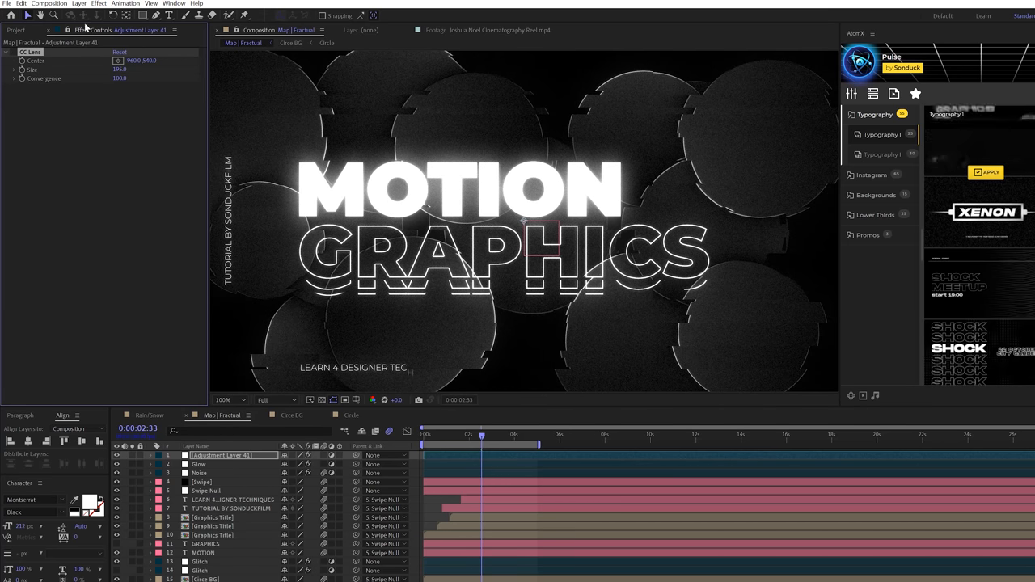
pyautogui.click(98, 3)
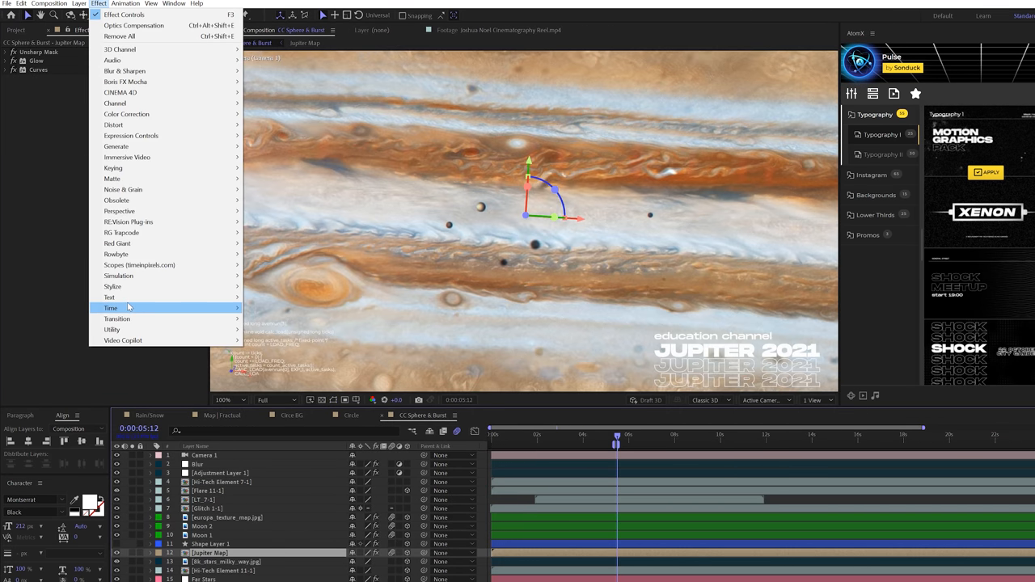
pyautogui.moveTo(118, 275)
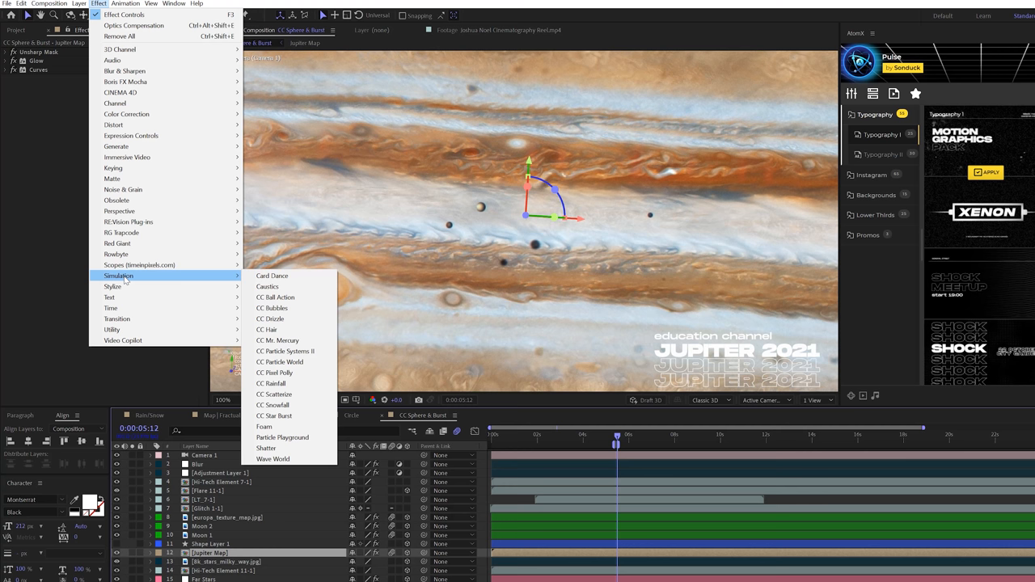
pyautogui.moveTo(117, 210)
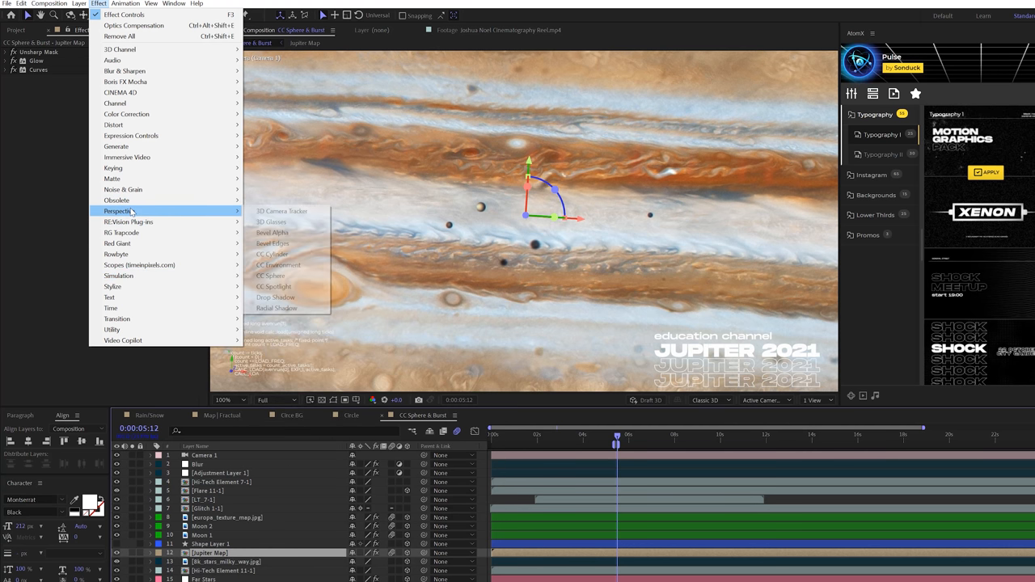
# Step: Apply CC Sphere to the Jupiter map layer so the flat texture becomes a globe
pyautogui.click(270, 275)
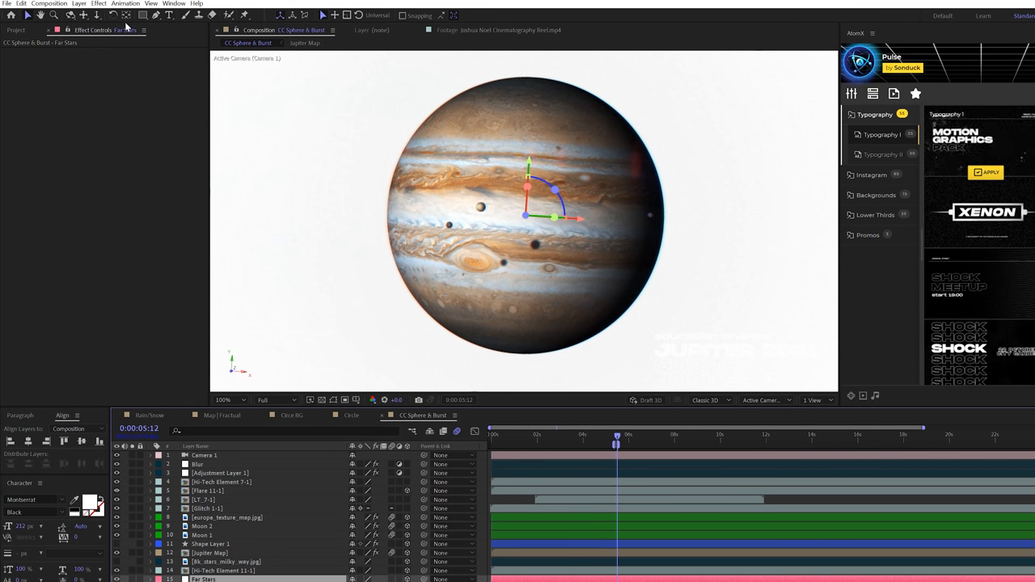
# Step: Apply CC Star Burst to the star layer to fill the space behind Jupiter
pyautogui.click(98, 3)
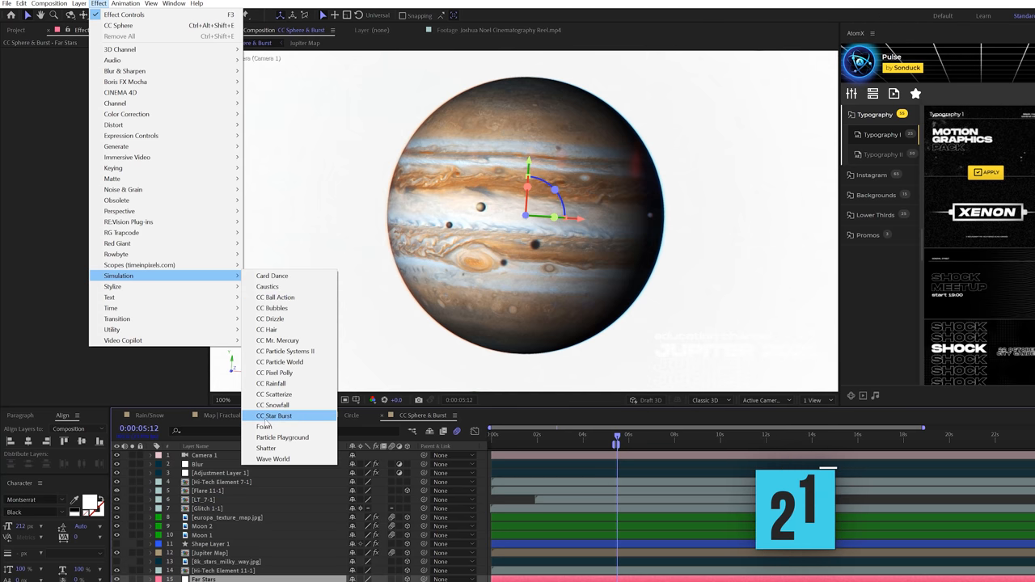
pyautogui.click(274, 414)
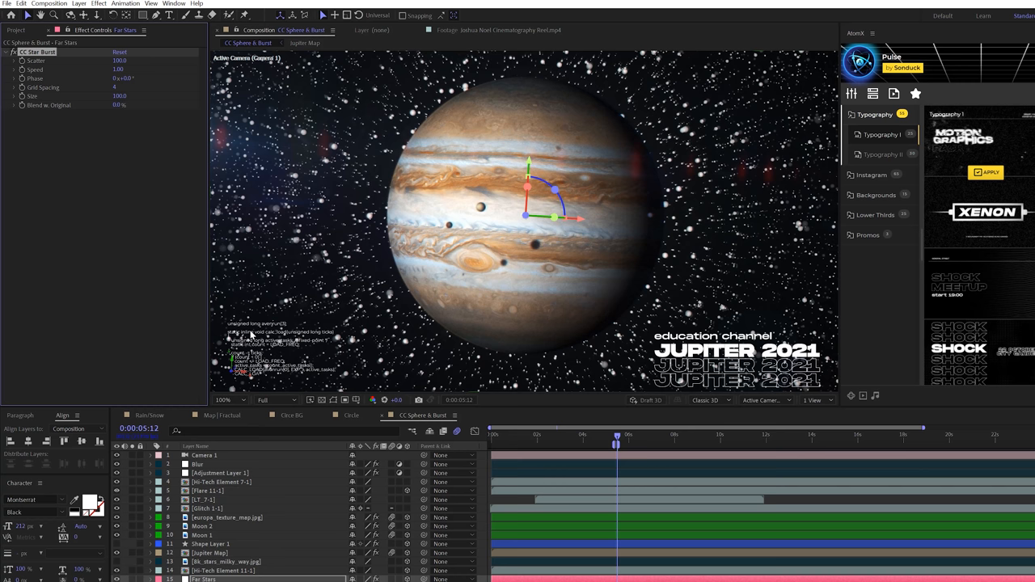
pyautogui.moveTo(275, 92)
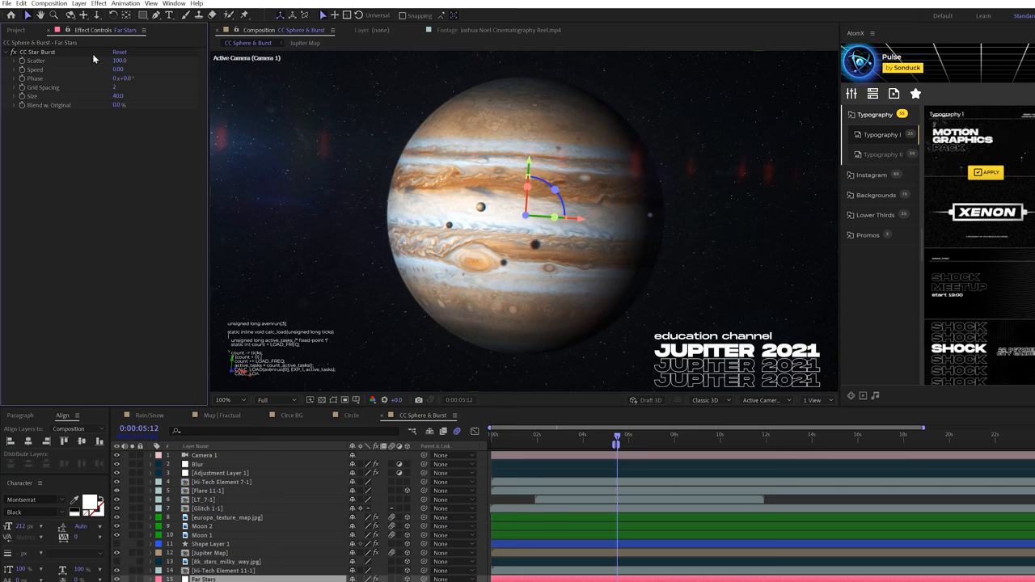
pyautogui.moveTo(111, 76)
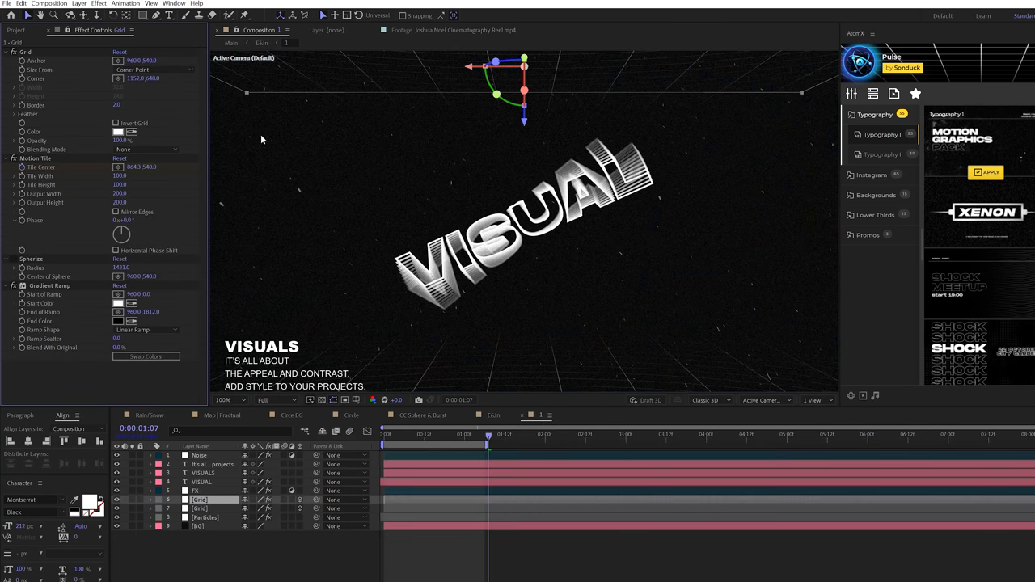
# Step: Apply Generate > Grid to the background layer behind the VISUAL title
pyautogui.click(99, 3)
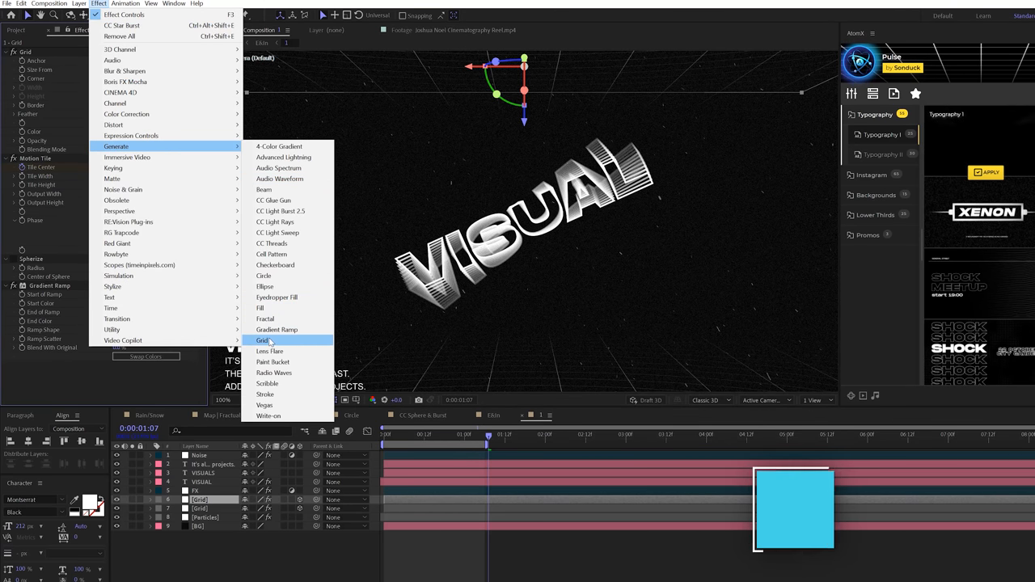
pyautogui.click(262, 340)
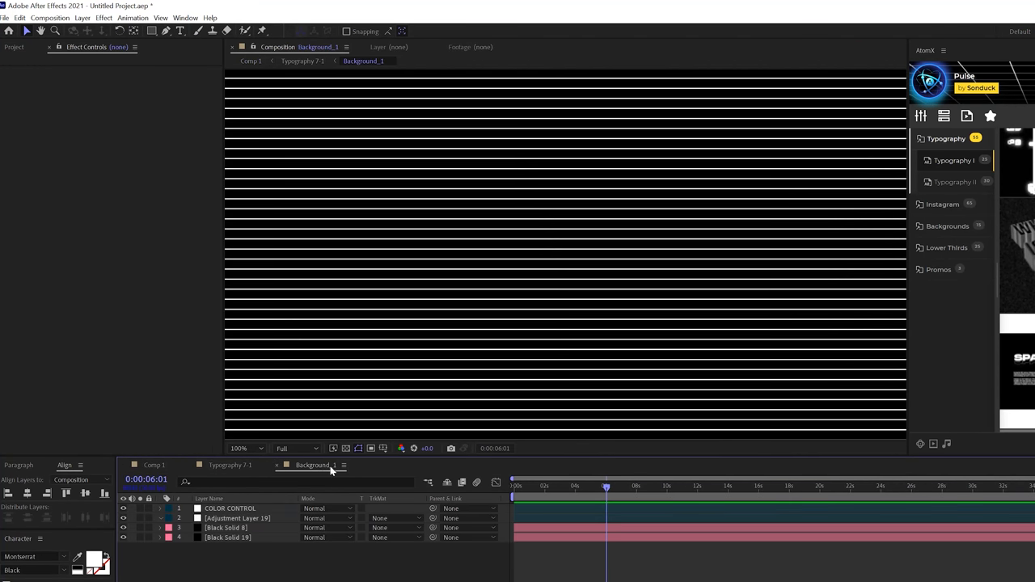
# Step: Apply Turbulent Displace to Black Solid 4 to warp the white stripes
pyautogui.click(227, 527)
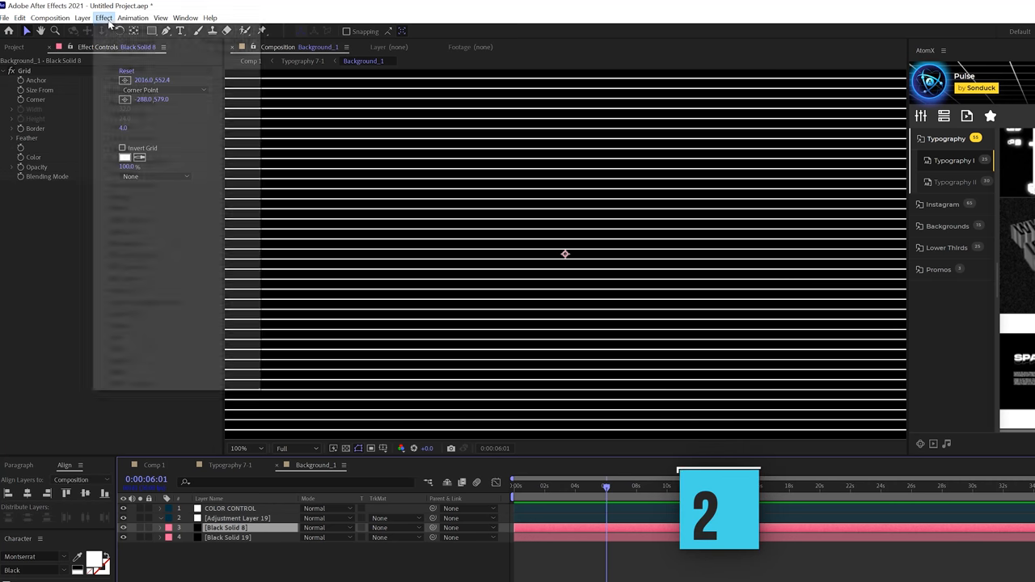
pyautogui.click(104, 16)
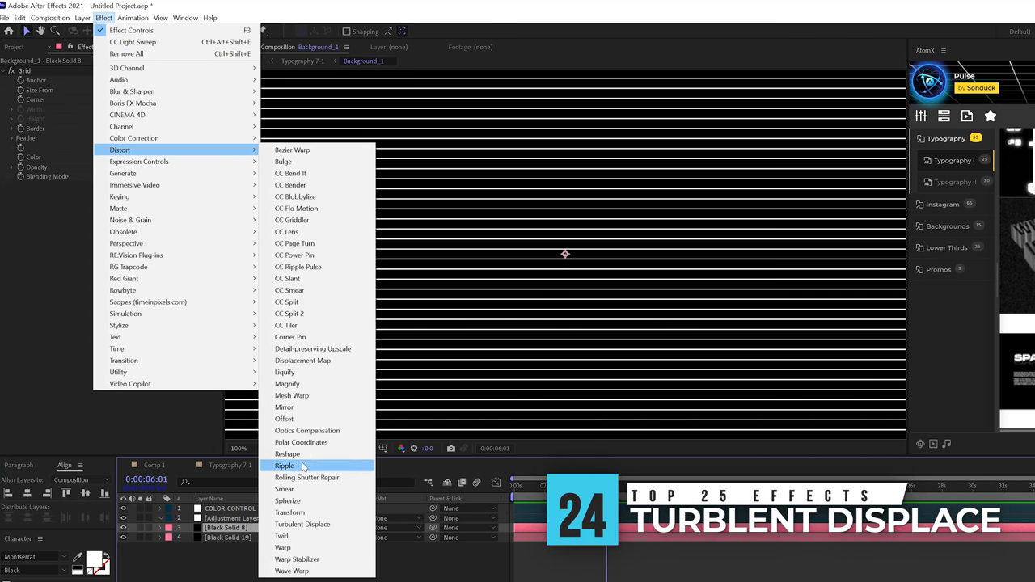
pyautogui.click(303, 524)
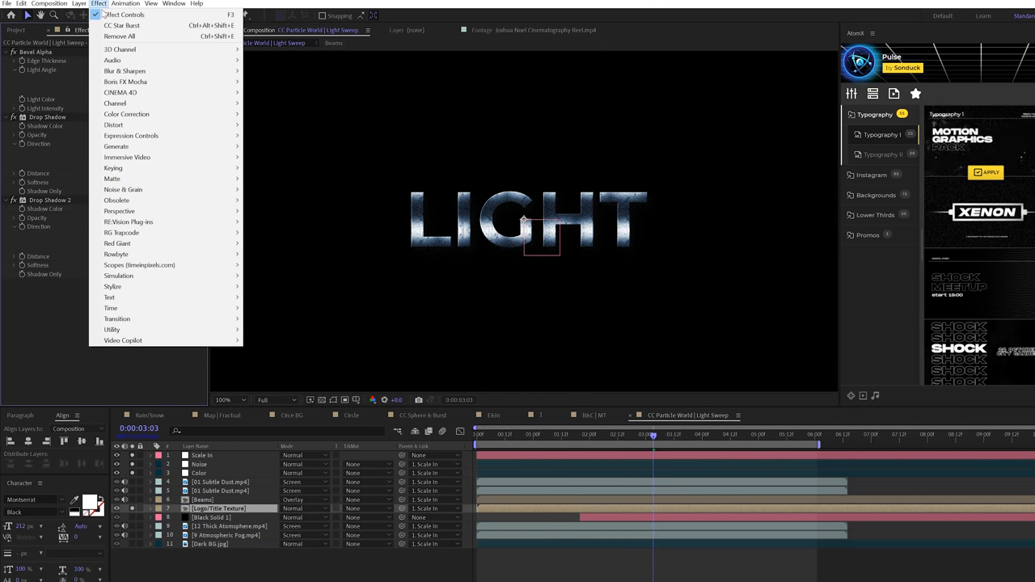
pyautogui.moveTo(113, 59)
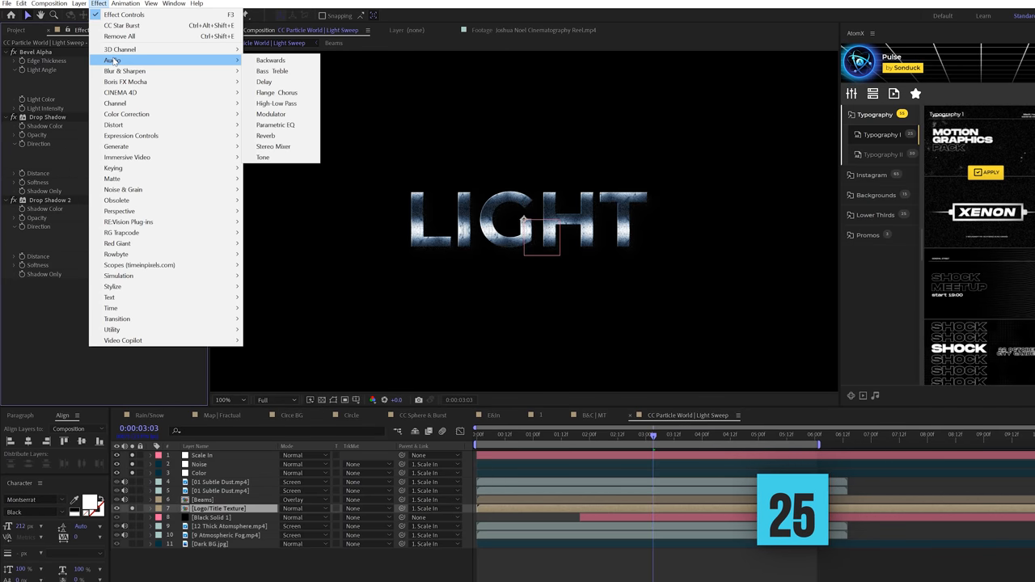
pyautogui.moveTo(116, 146)
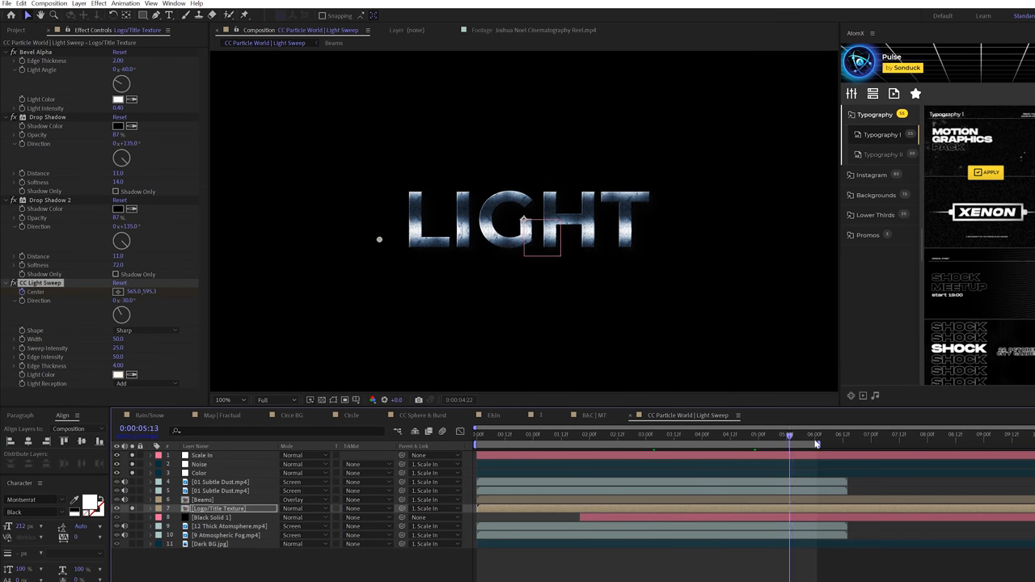
# Step: Scrub the playhead earlier and later to preview the CC Light Sweep across LIGHT
pyautogui.click(822, 434)
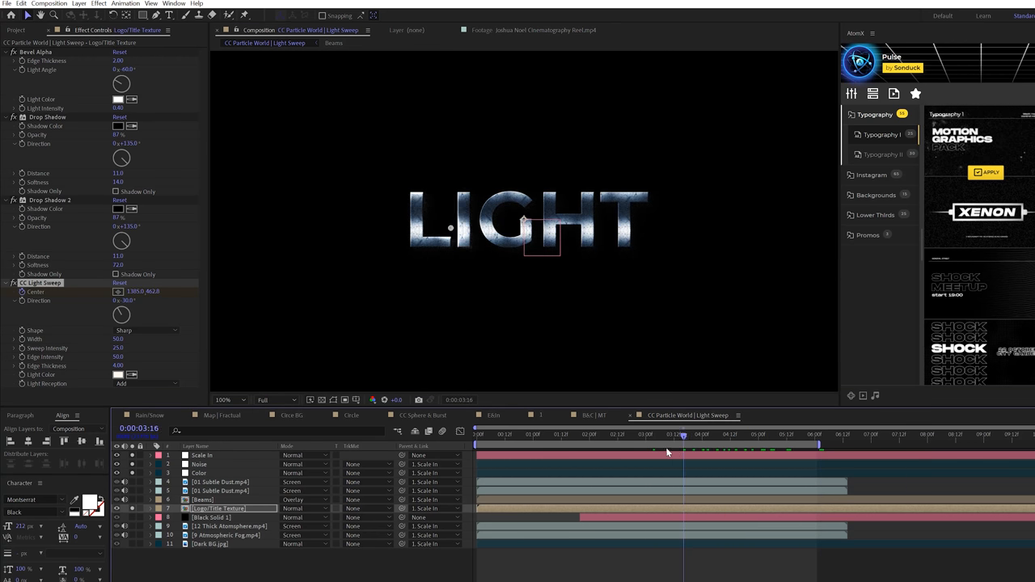
pyautogui.click(744, 435)
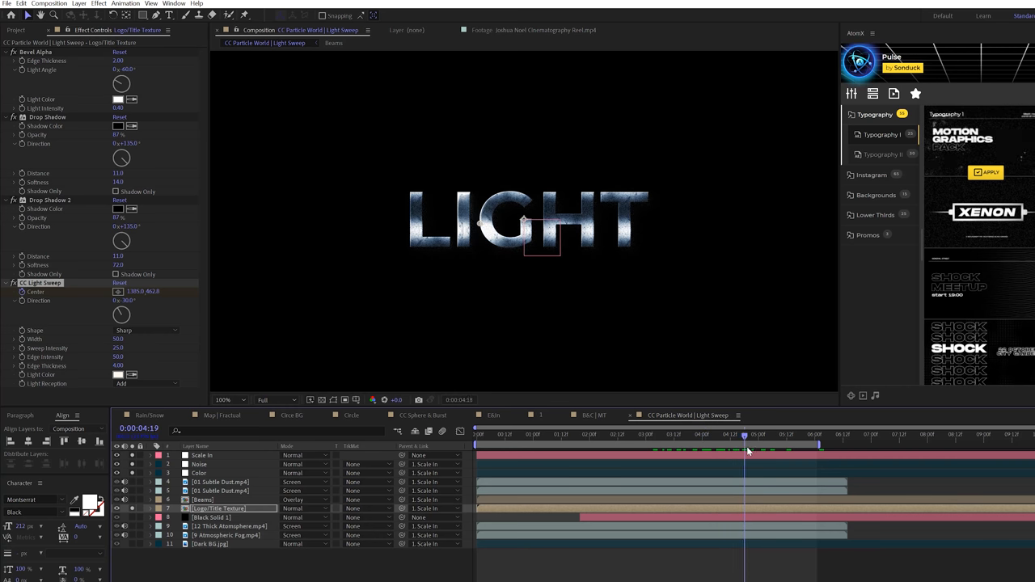